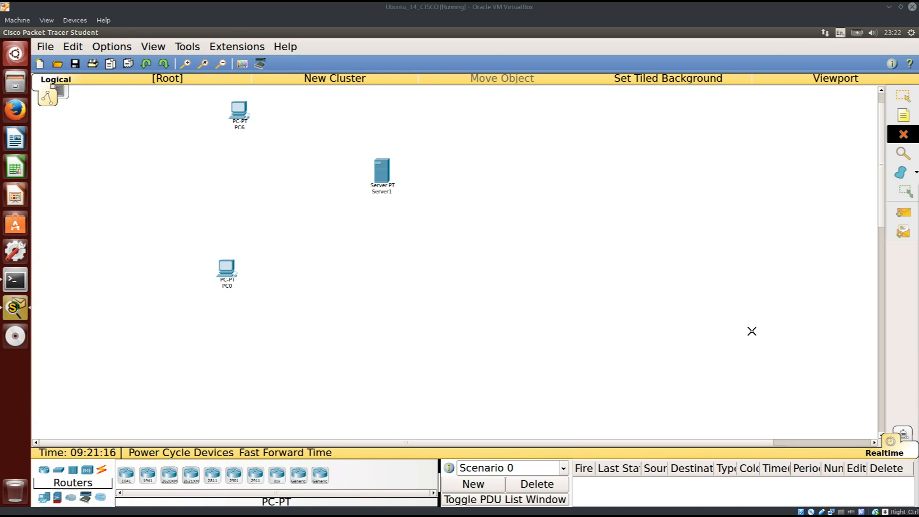
mouse_move(875, 245)
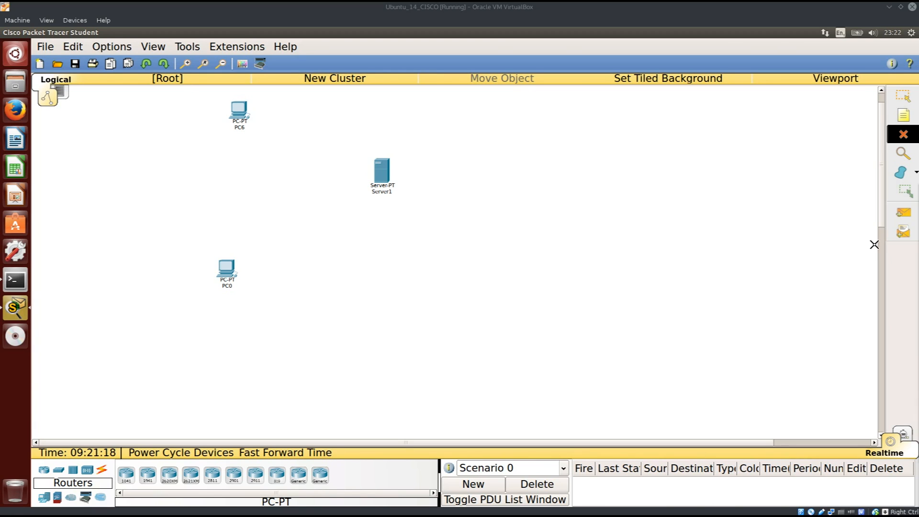
Bring the KWrite download notes forward, then select and deselect the hypervisor line
left_click(904, 98)
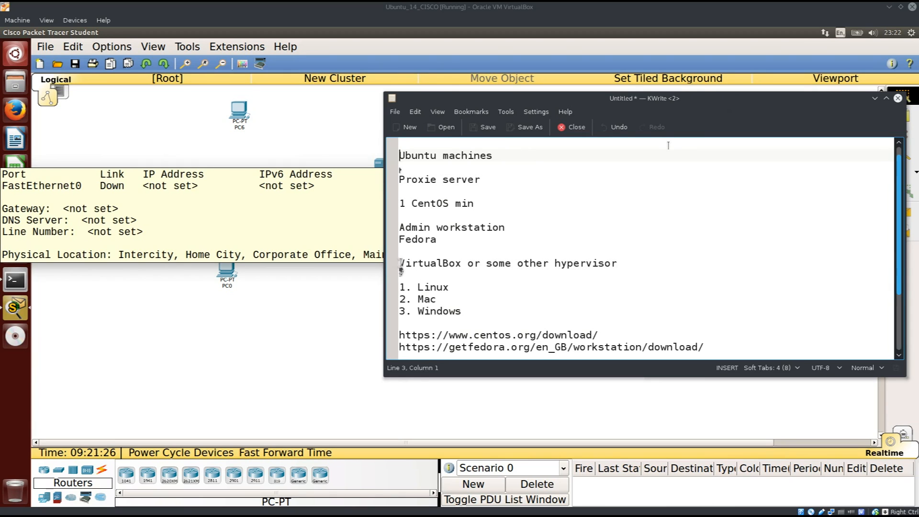
triple_click(507, 263)
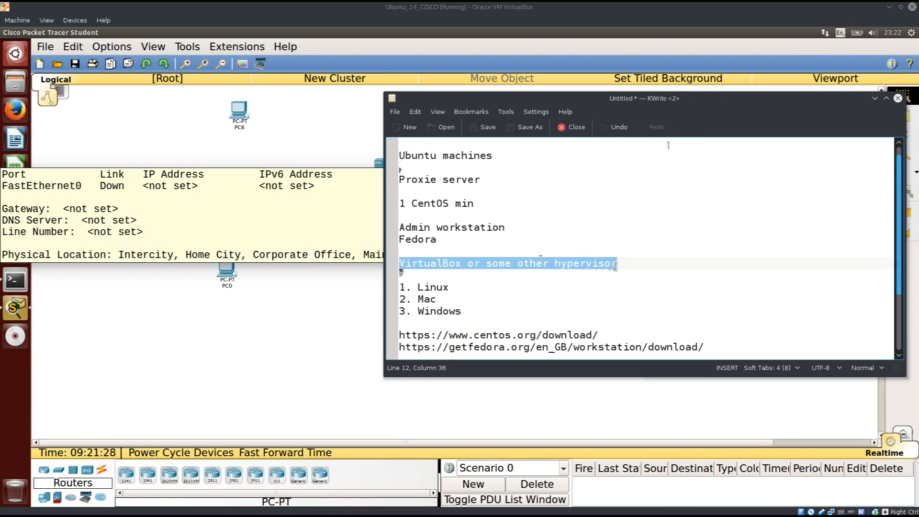
left_click(442, 240)
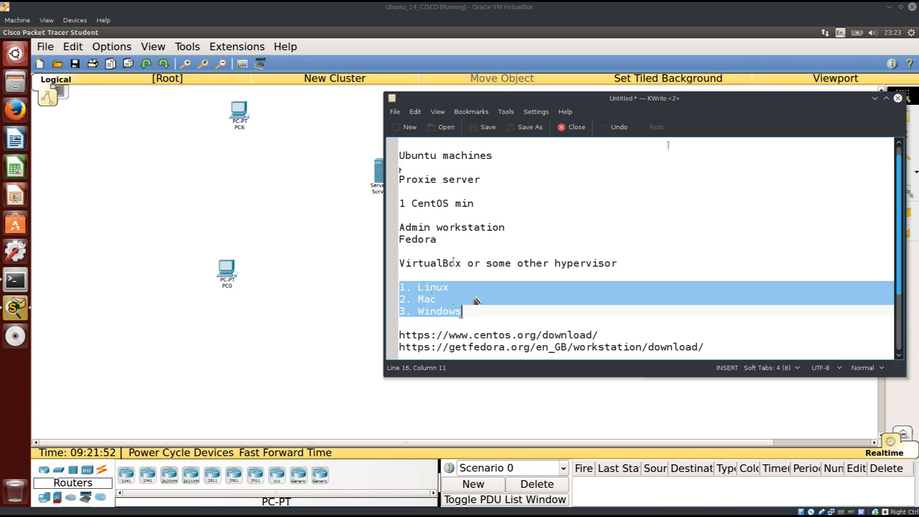
mouse_move(268, 221)
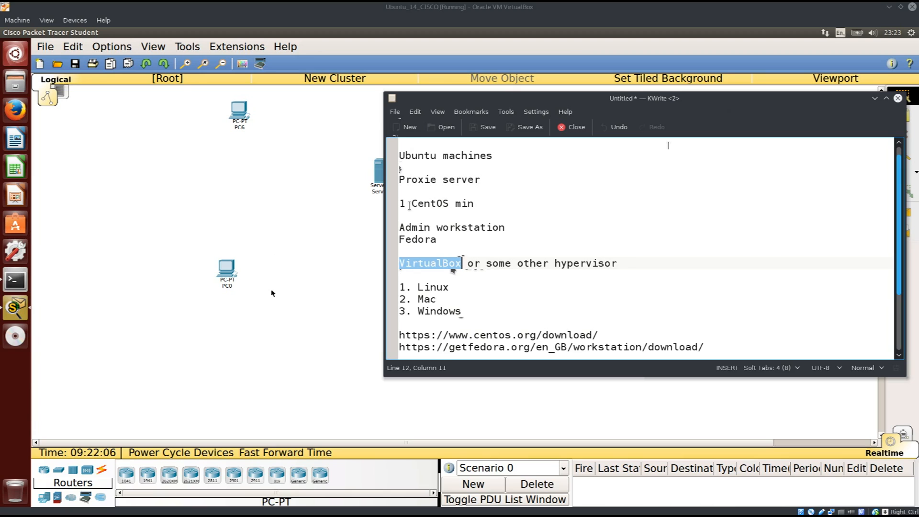
mouse_move(324, 269)
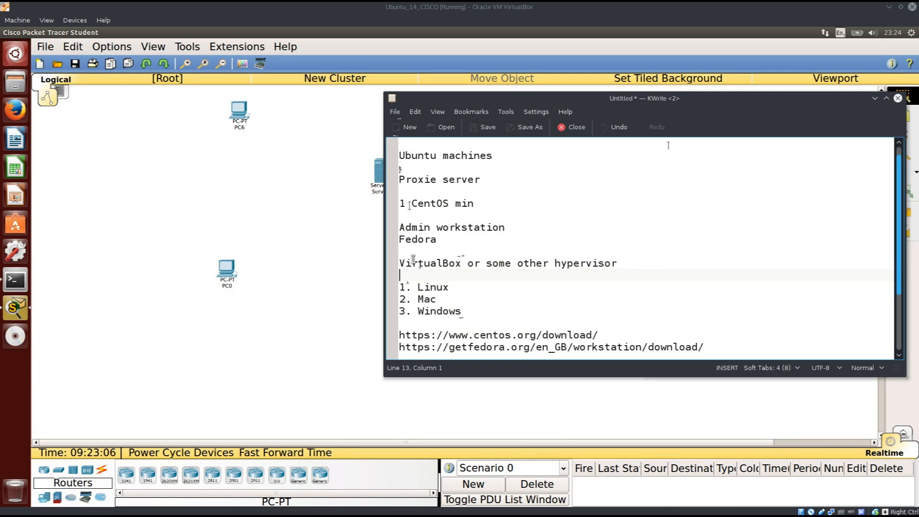
mouse_move(380, 214)
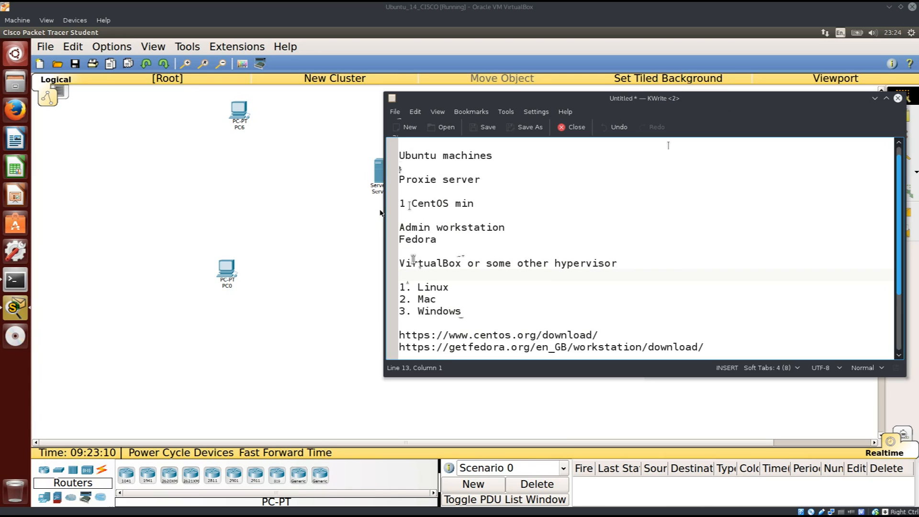
mouse_move(367, 199)
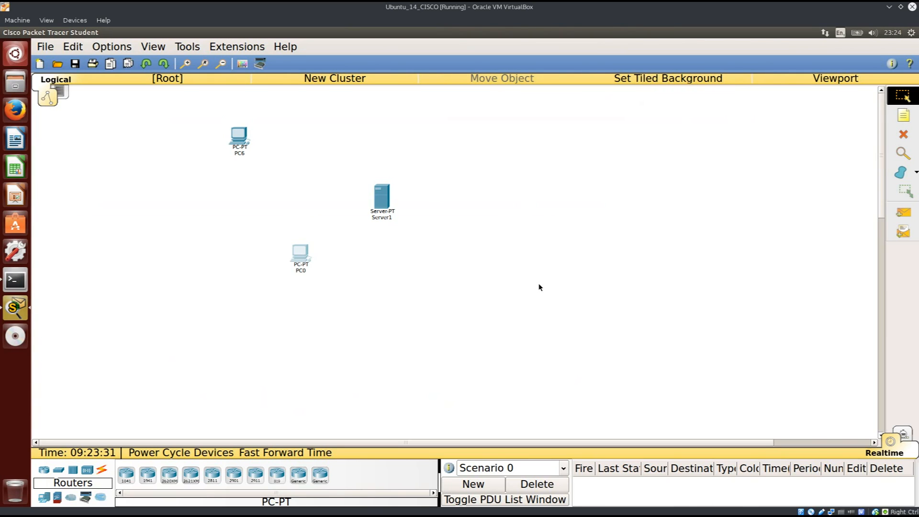
mouse_move(527, 230)
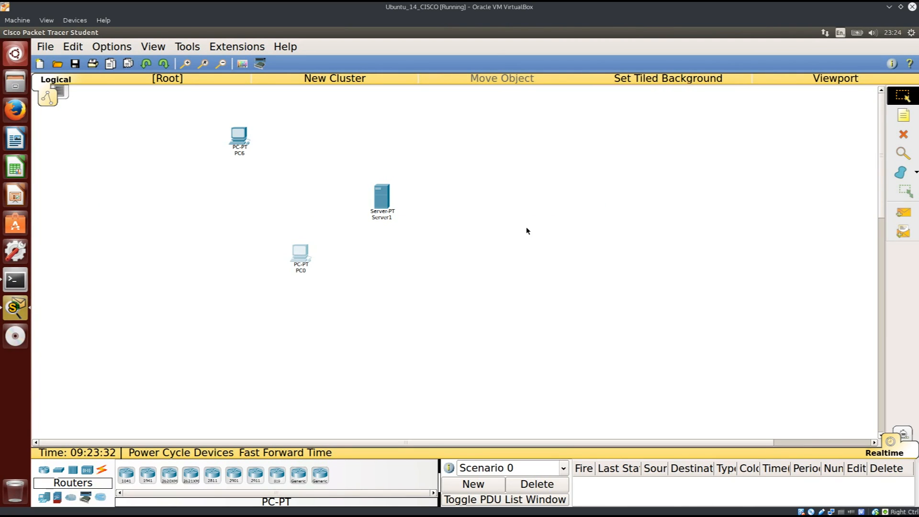
mouse_move(256, 161)
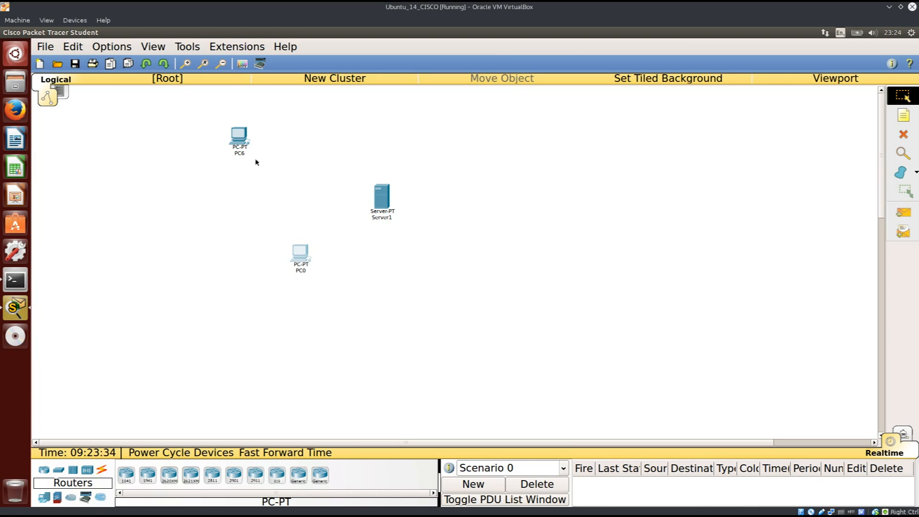
Move PC6 to the upper right and nudge Server1 and PC0 upward
left_click_drag(239, 136, 651, 128)
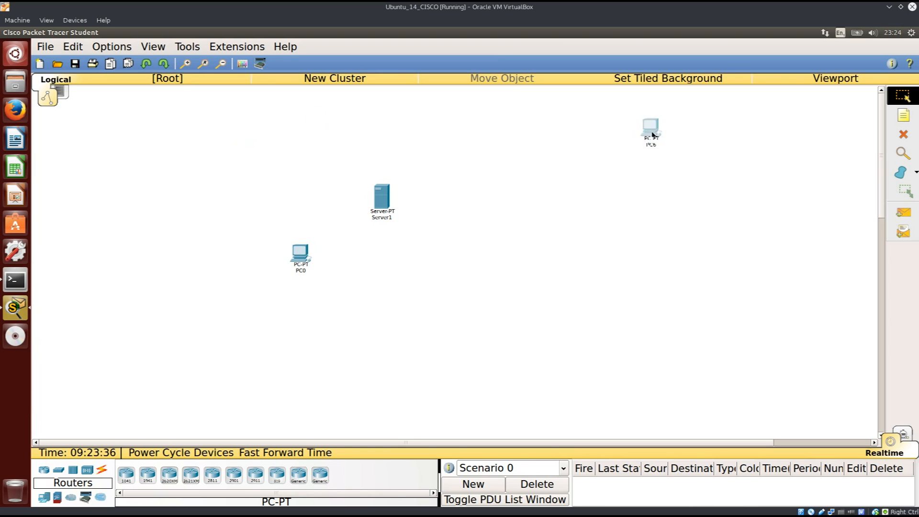
left_click_drag(651, 131, 568, 151)
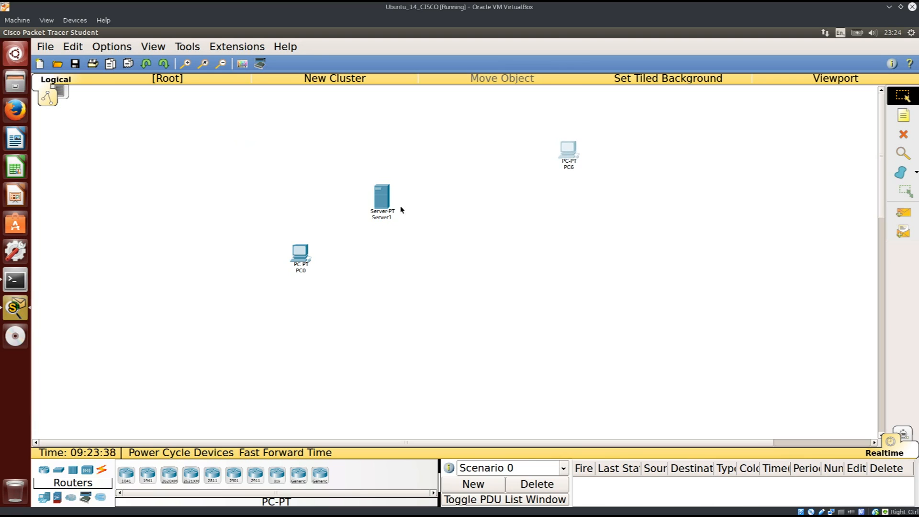
left_click_drag(381, 199, 414, 170)
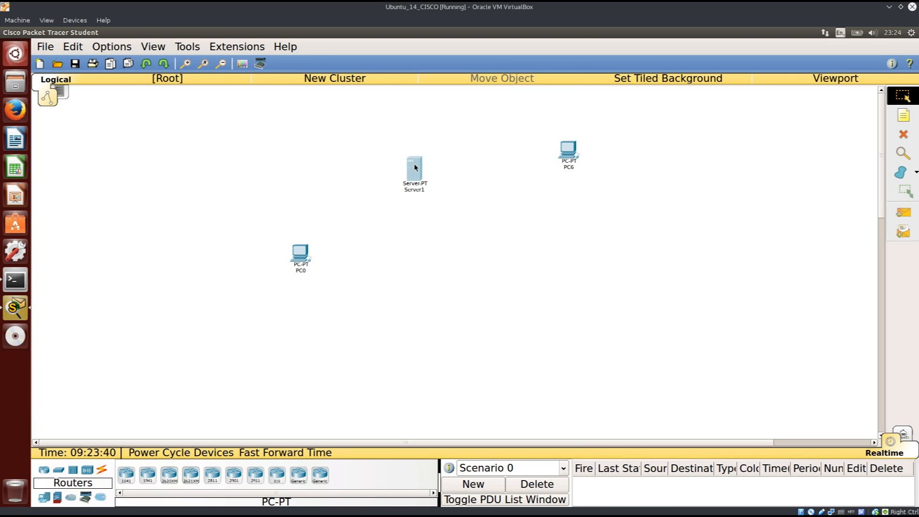
mouse_move(322, 294)
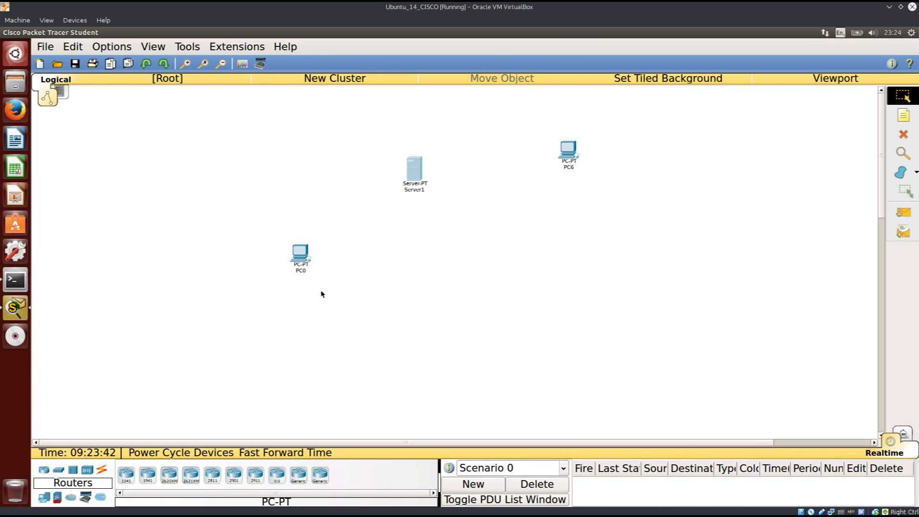
left_click_drag(301, 255, 295, 234)
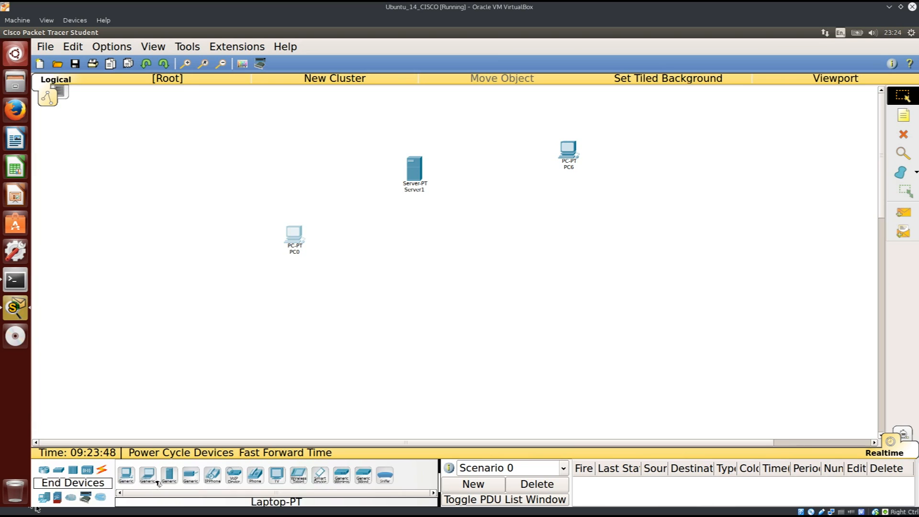
Choose the generic PC-PT device from End Devices
left_click(340, 313)
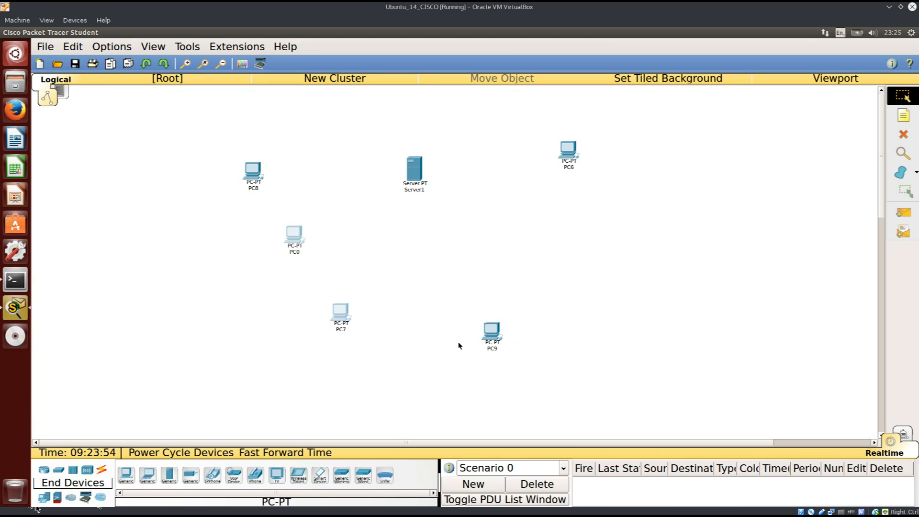
mouse_move(589, 386)
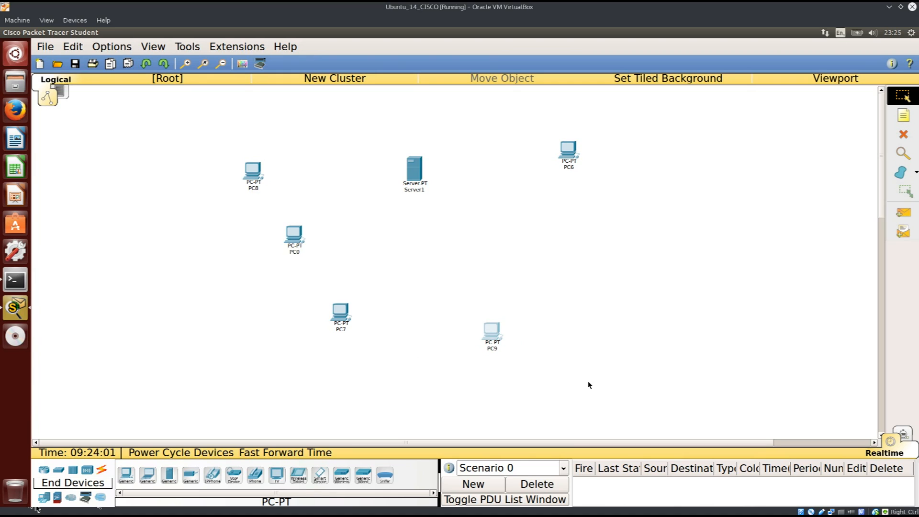
mouse_move(168, 208)
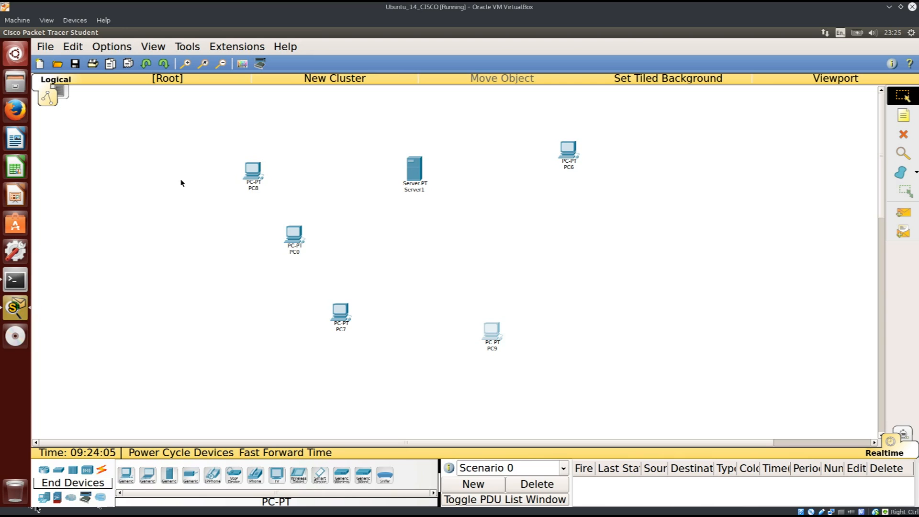
mouse_move(199, 146)
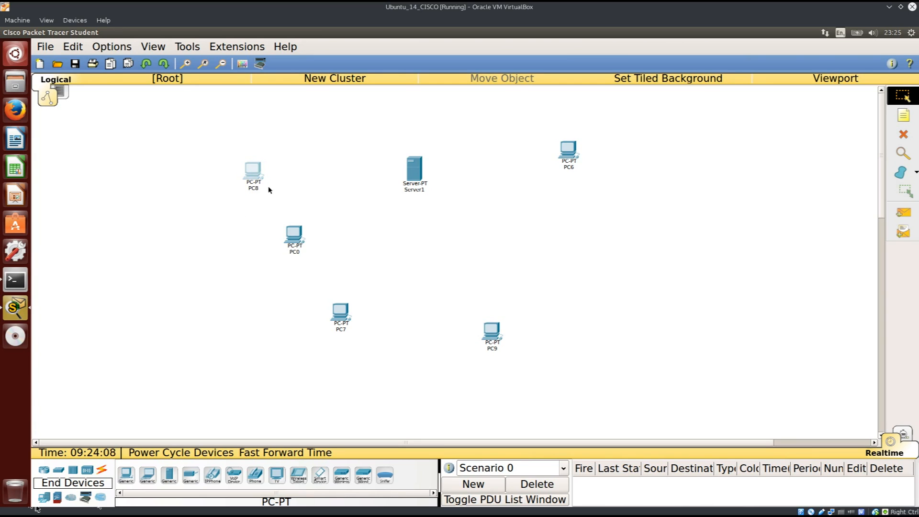
mouse_move(233, 227)
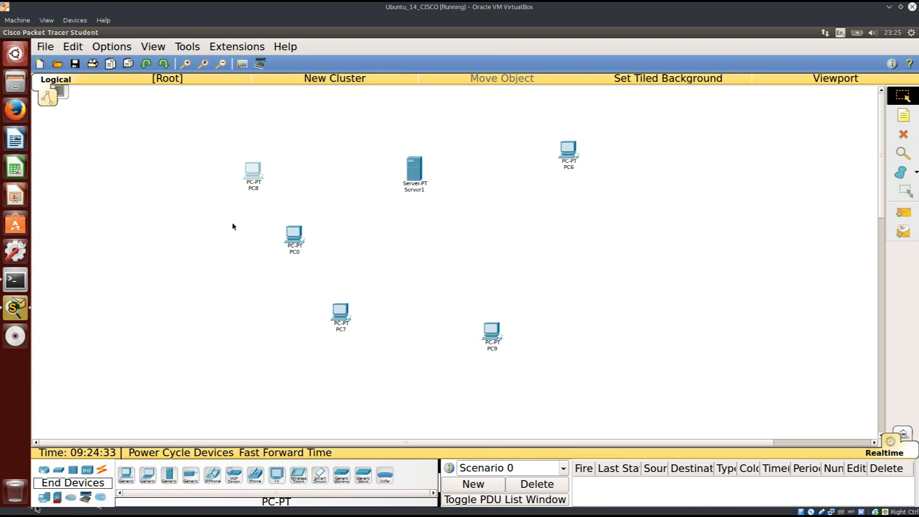
mouse_move(208, 210)
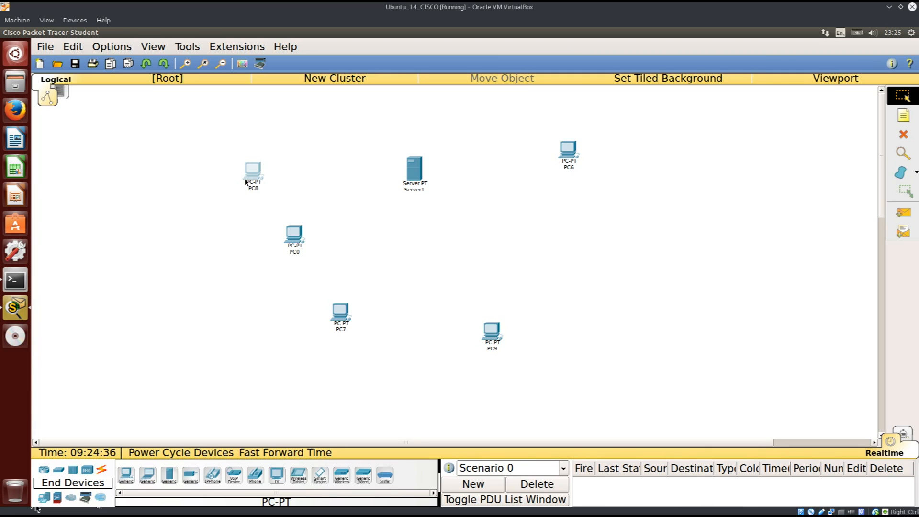
mouse_move(176, 98)
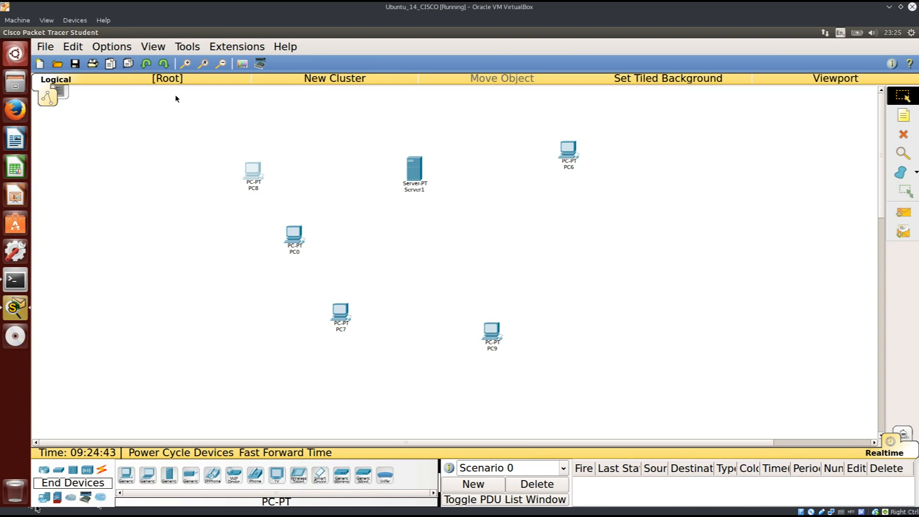
mouse_move(160, 124)
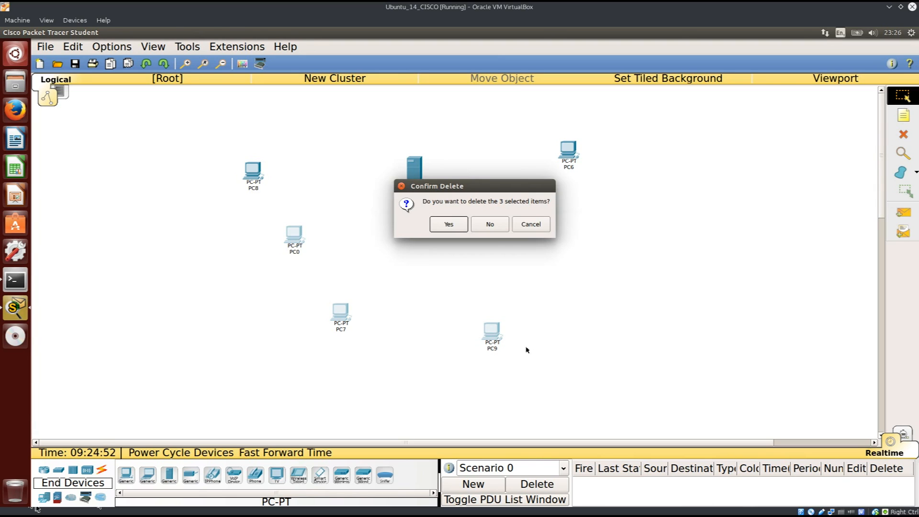
Confirm deleting the three PCs, then place PC8 left of Server1 and PC6 beneath it
left_click(449, 225)
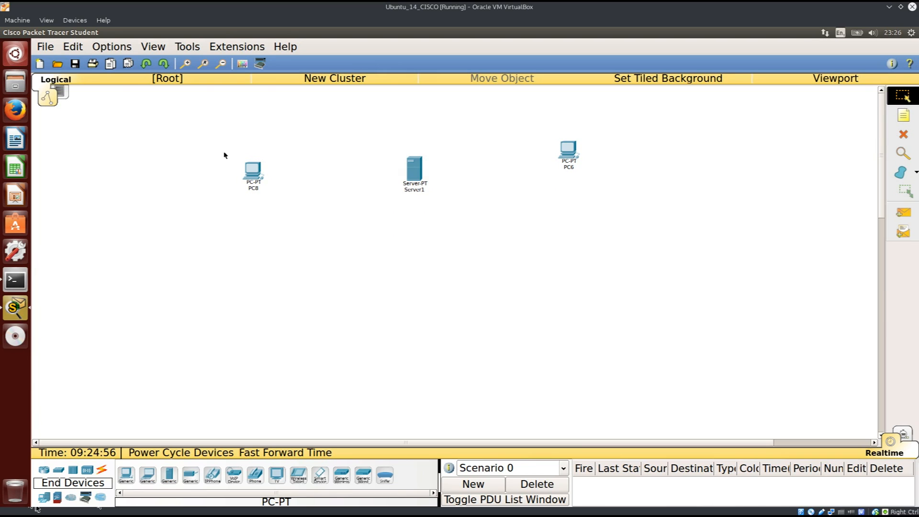
mouse_move(262, 237)
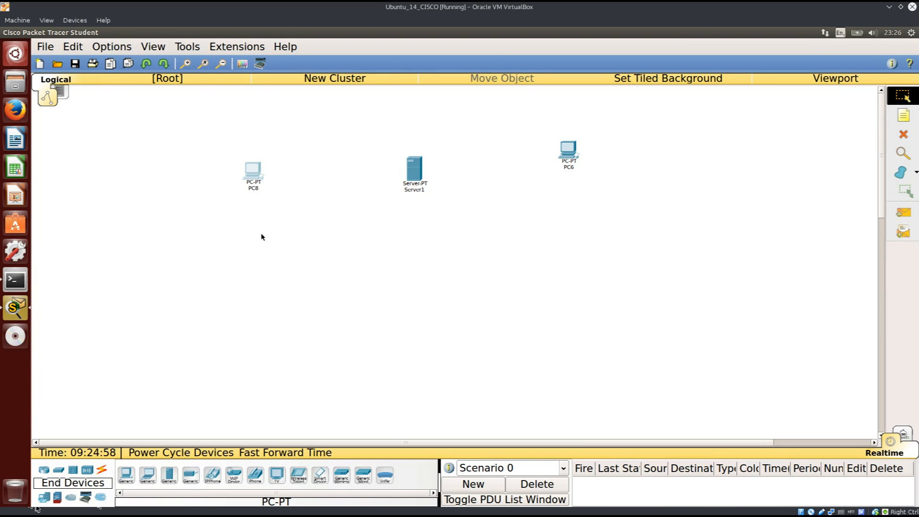
mouse_move(251, 180)
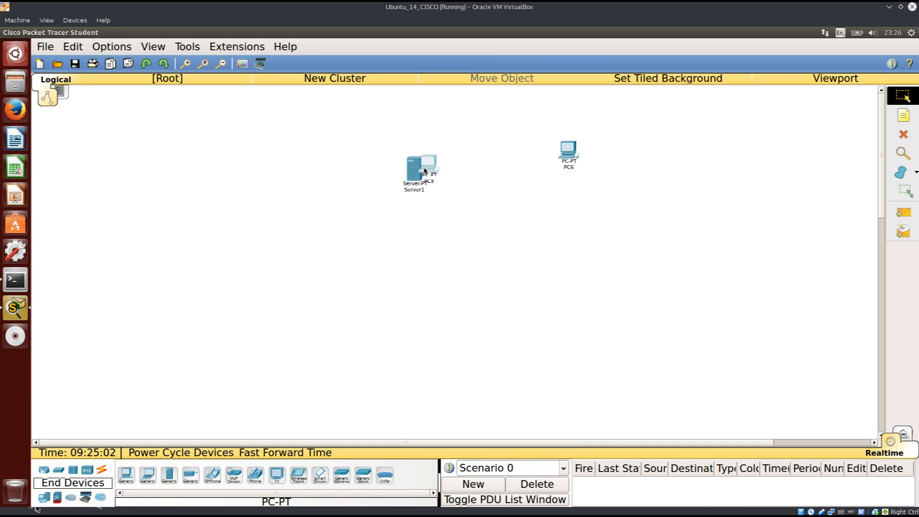
left_click_drag(422, 164, 226, 157)
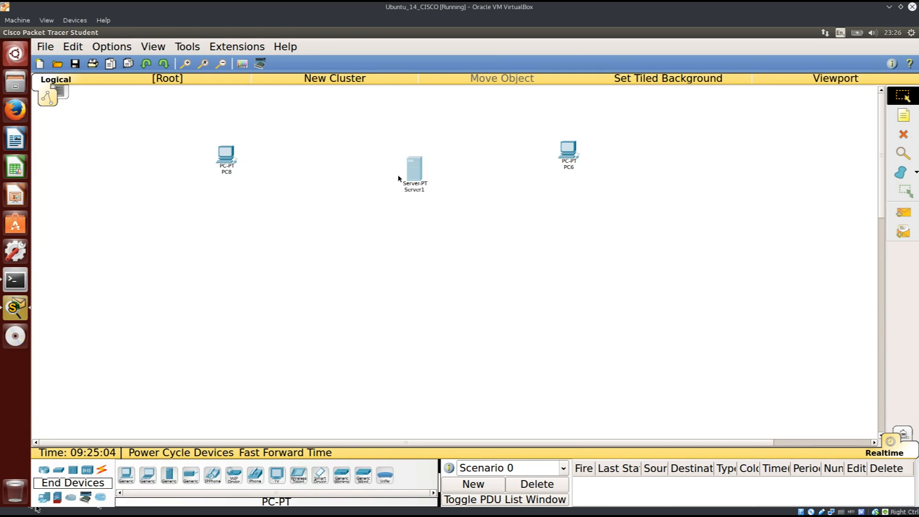
left_click_drag(414, 170, 367, 155)
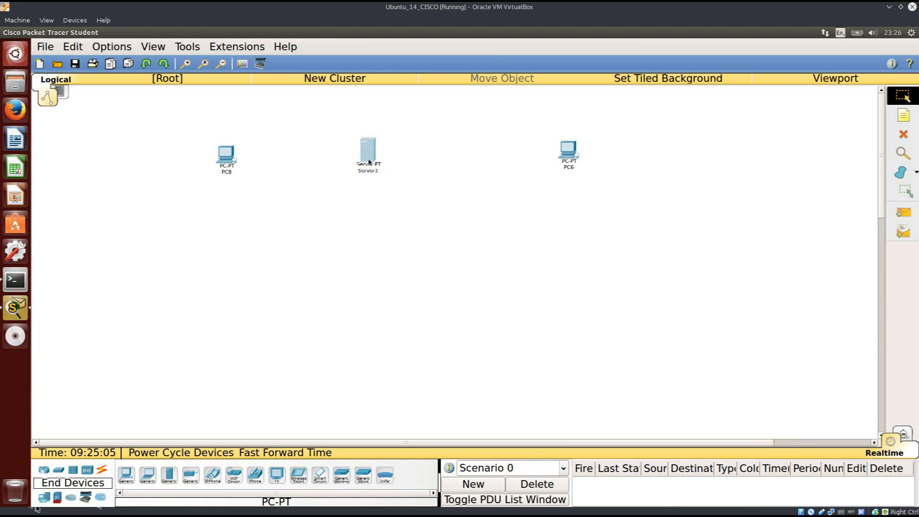
left_click_drag(567, 152, 334, 264)
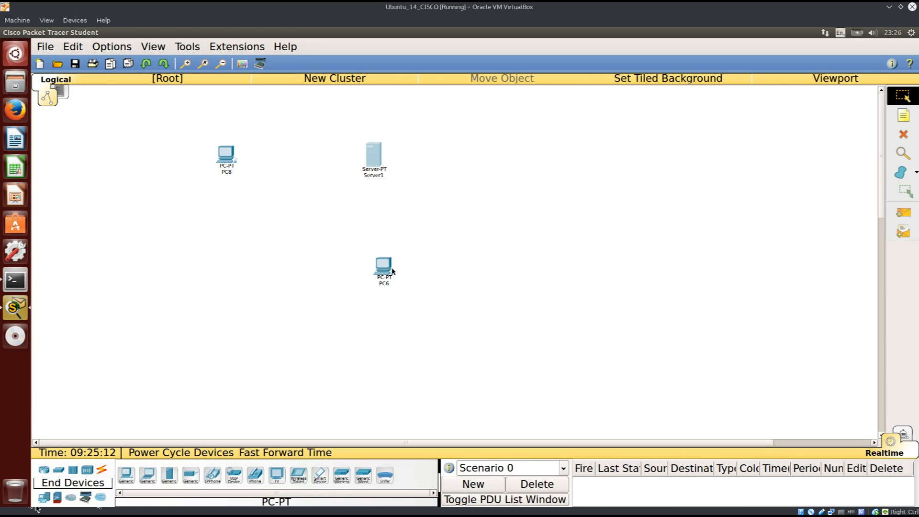
left_click_drag(384, 266, 369, 258)
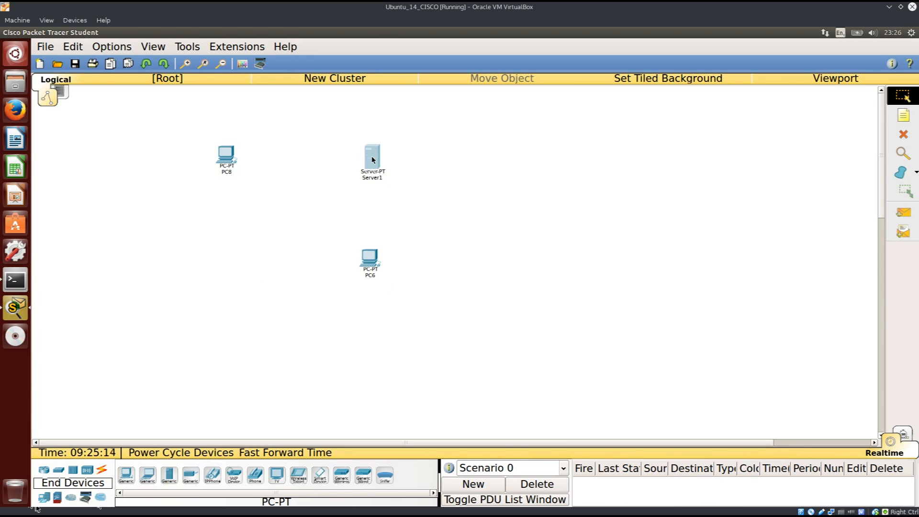
mouse_move(365, 223)
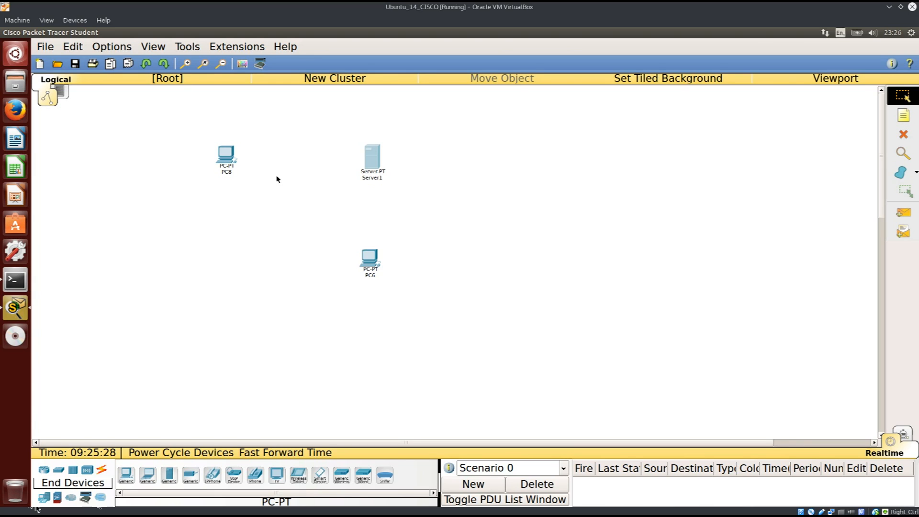
mouse_move(267, 168)
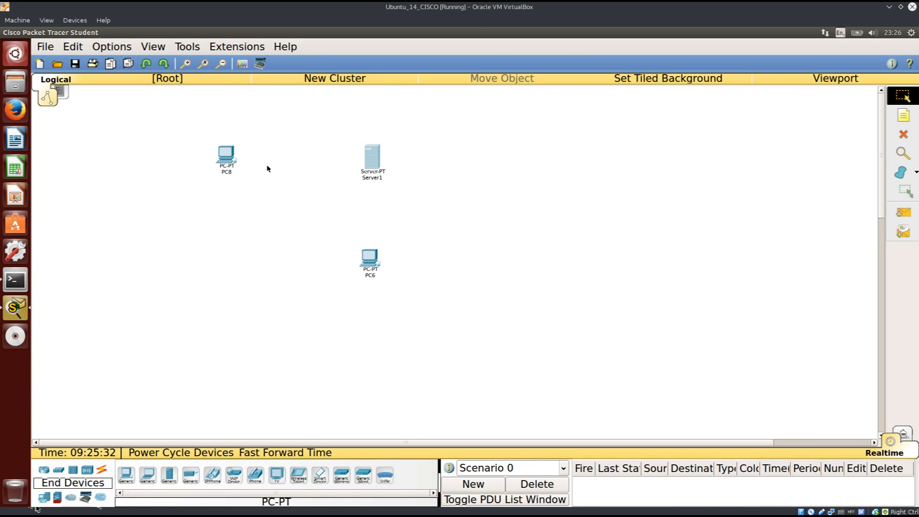
mouse_move(254, 127)
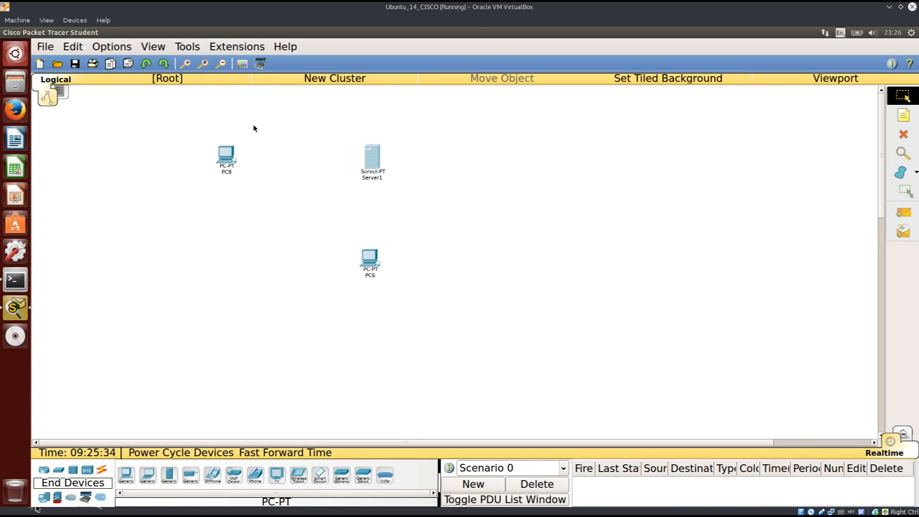
mouse_move(242, 147)
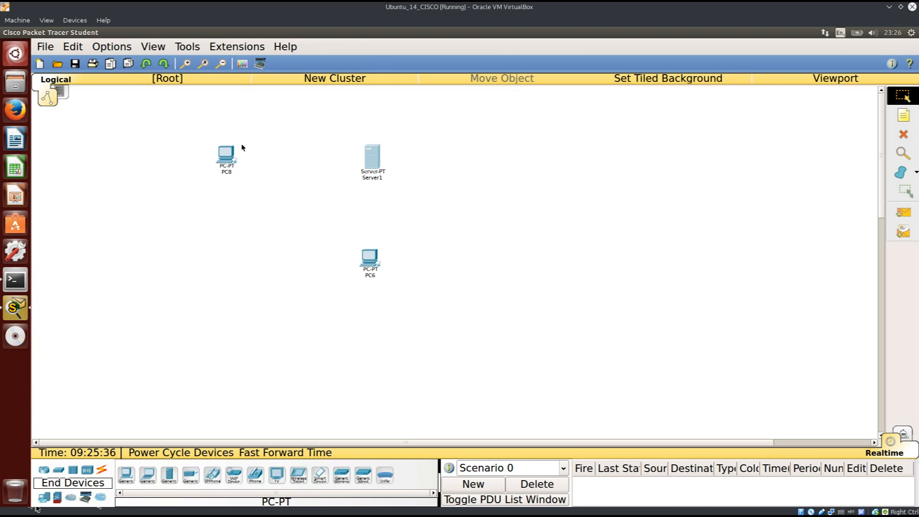
mouse_move(247, 123)
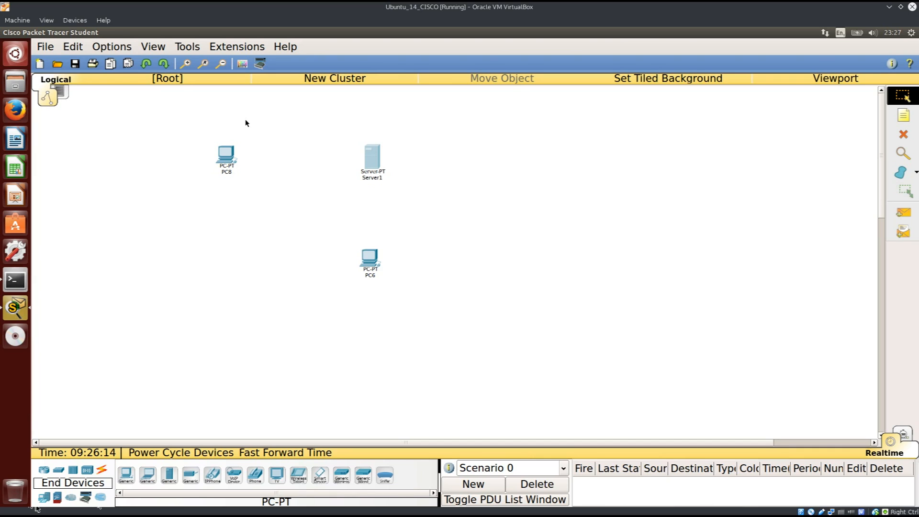
mouse_move(257, 212)
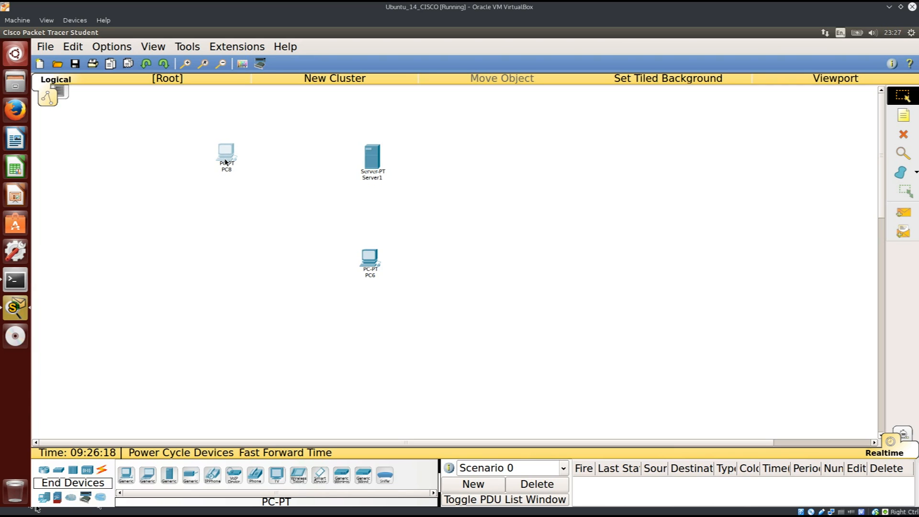
mouse_move(369, 263)
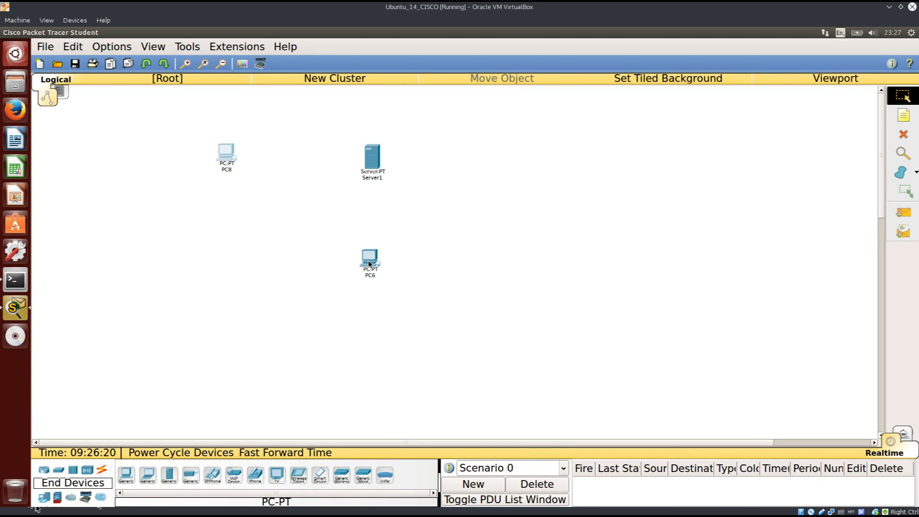
mouse_move(305, 210)
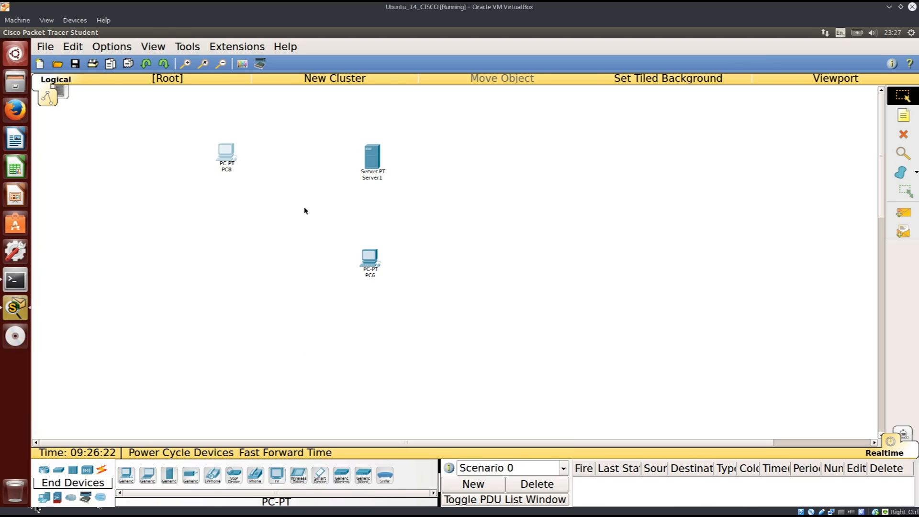
mouse_move(331, 256)
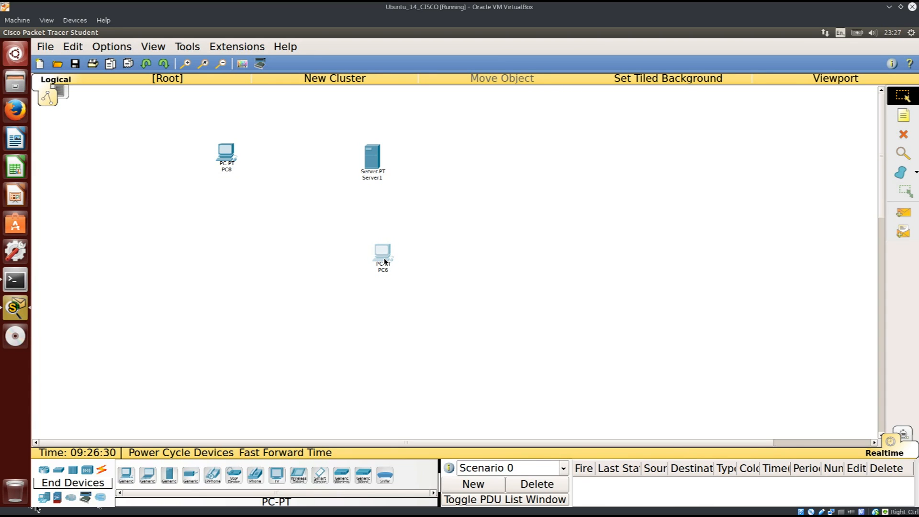
mouse_move(375, 247)
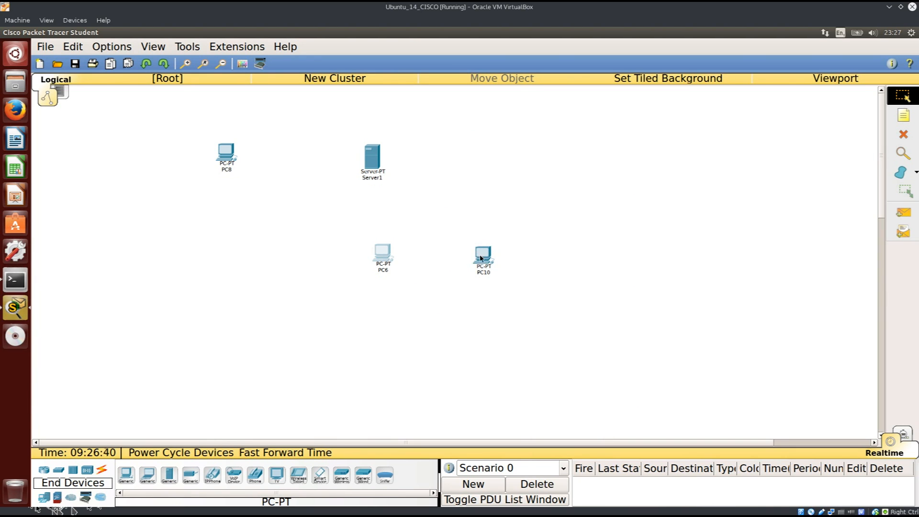
mouse_move(464, 235)
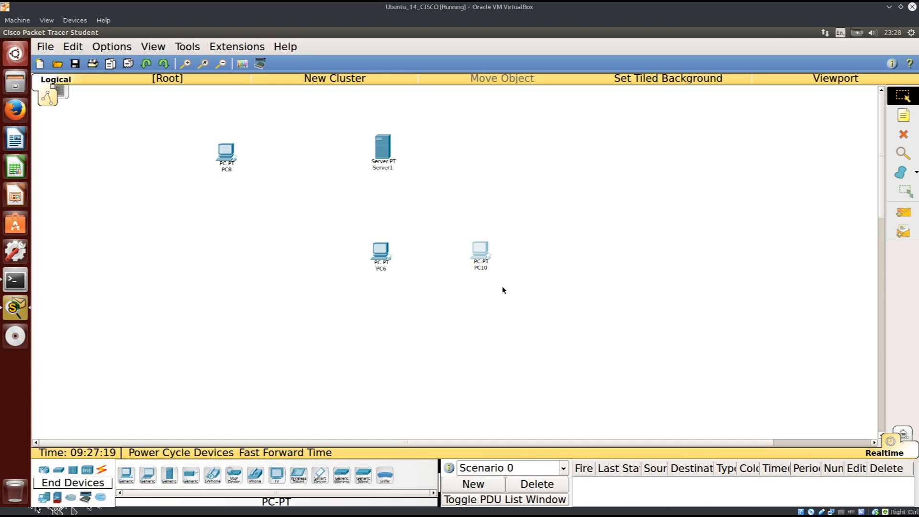
mouse_move(471, 257)
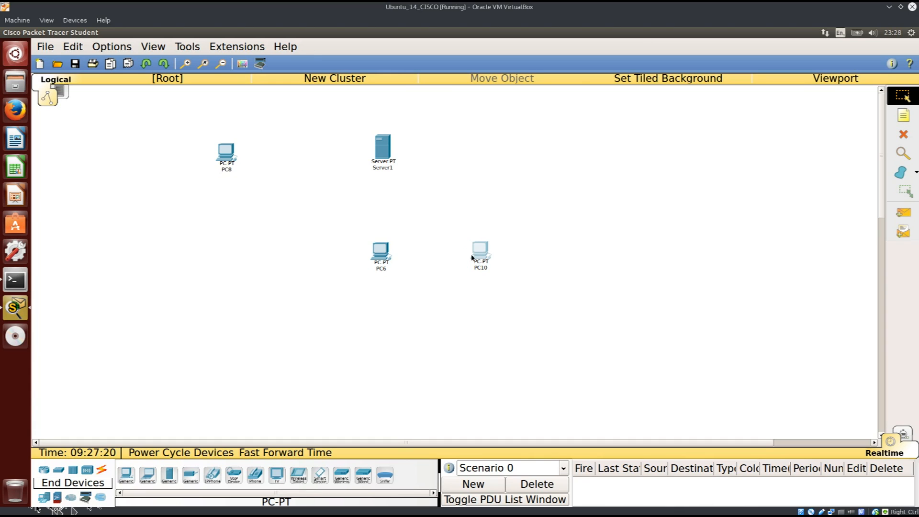
mouse_move(519, 288)
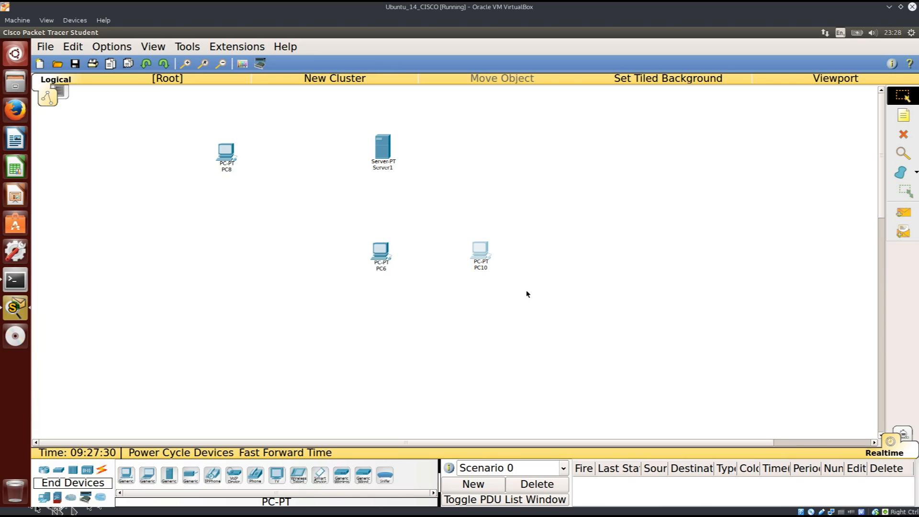
mouse_move(671, 202)
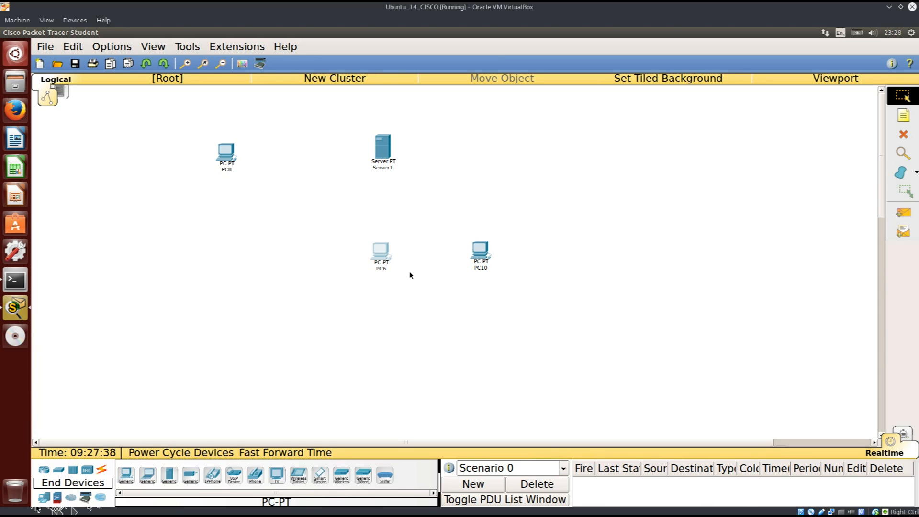
mouse_move(298, 282)
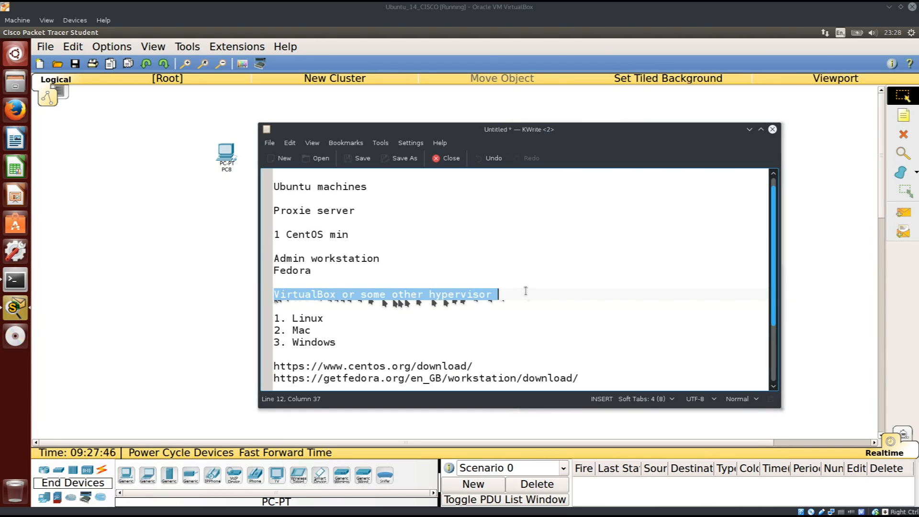
mouse_move(440, 271)
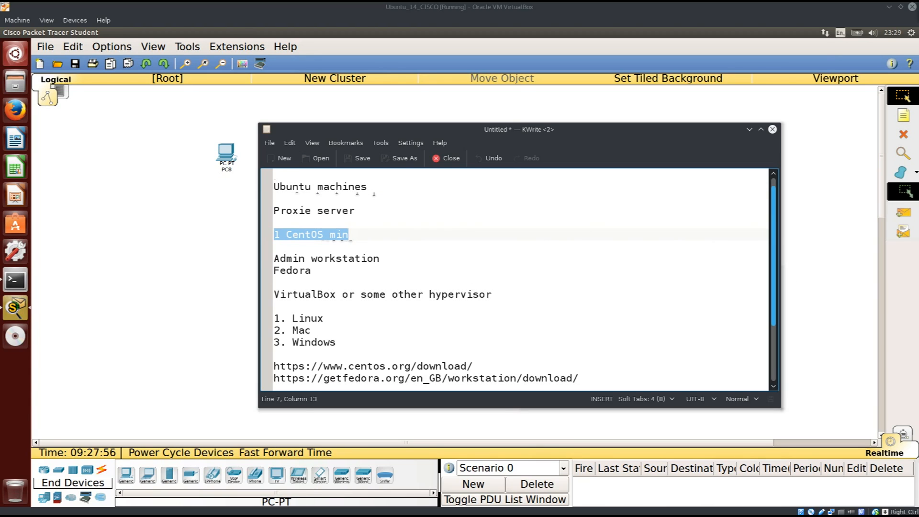
mouse_move(903, 191)
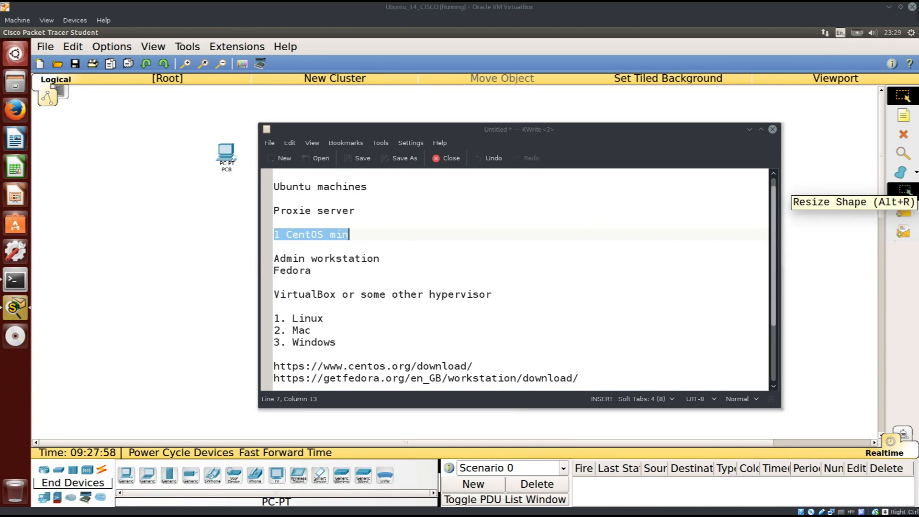
Switch from the KWrite notes to the Firefox browser
left_click(487, 366)
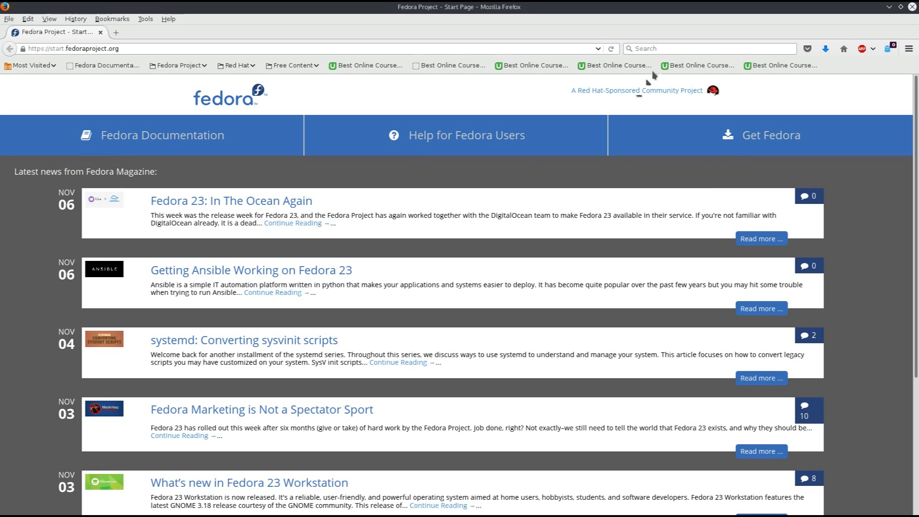
Search 'centos', open centos.org, and choose the CentOS 7 Minimal ISO download
left_click(708, 49)
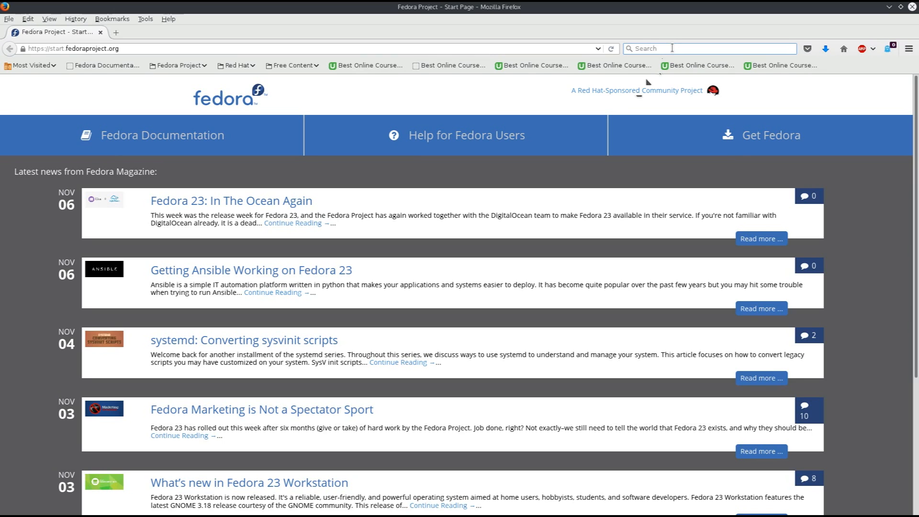
type("q")
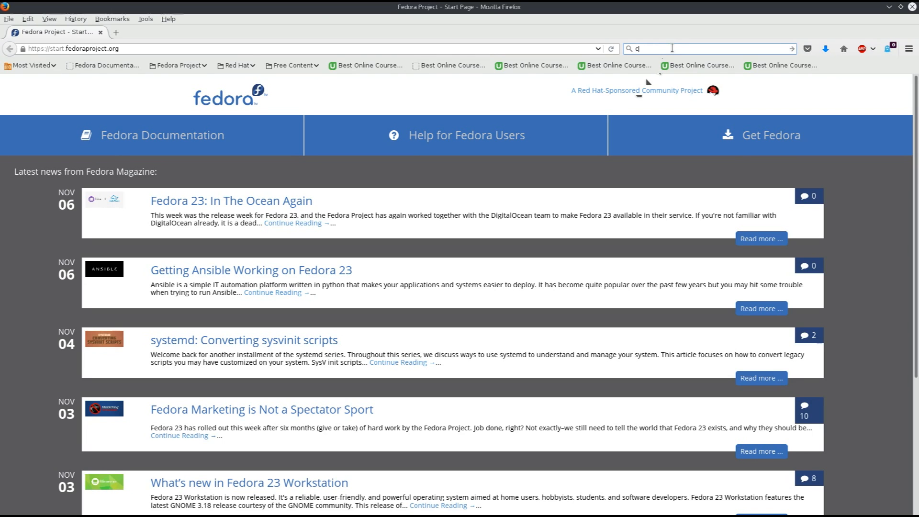
type("centos")
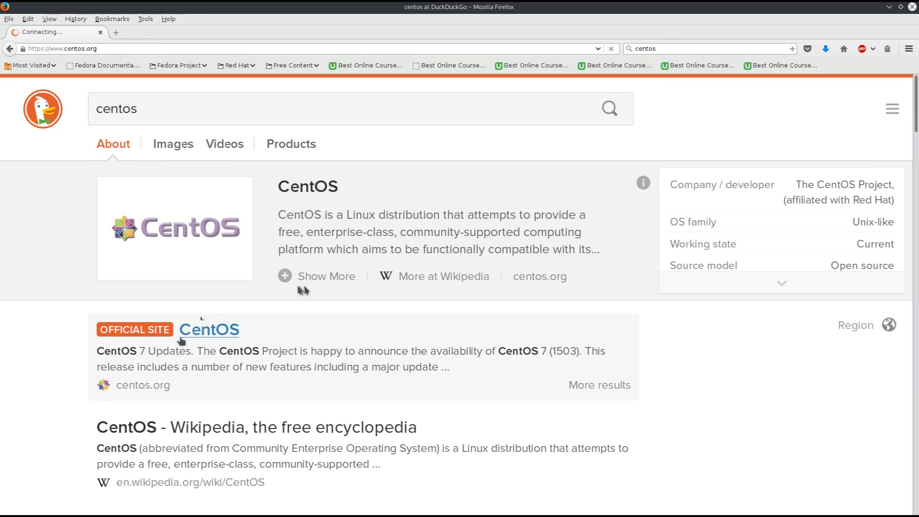
left_click(209, 330)
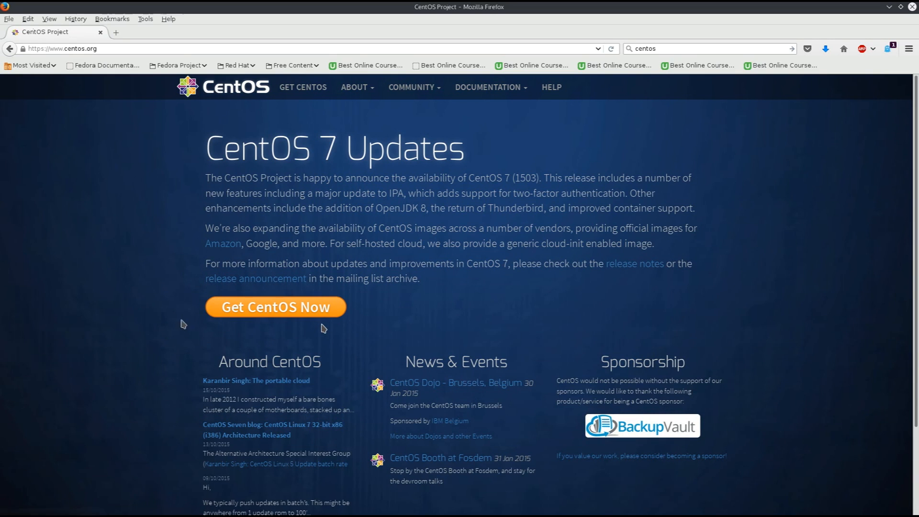
left_click(275, 306)
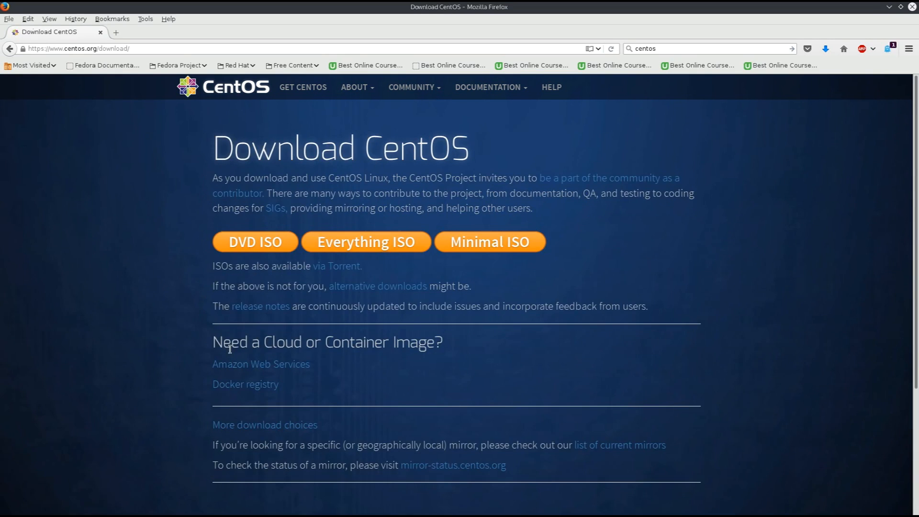
mouse_move(501, 258)
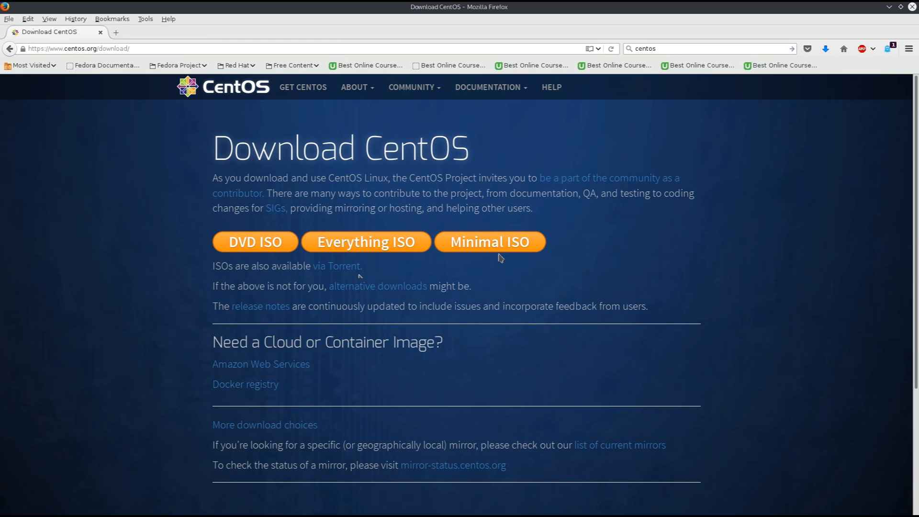
left_click(490, 242)
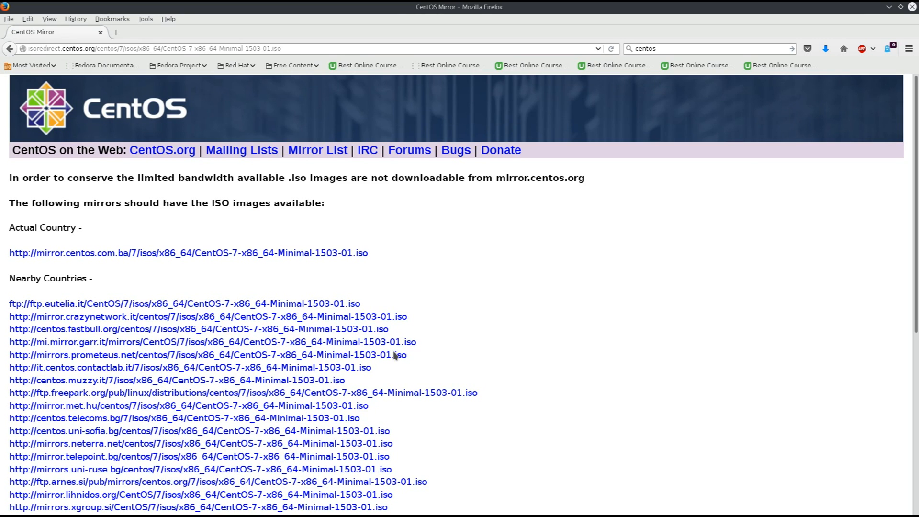
mouse_move(561, 336)
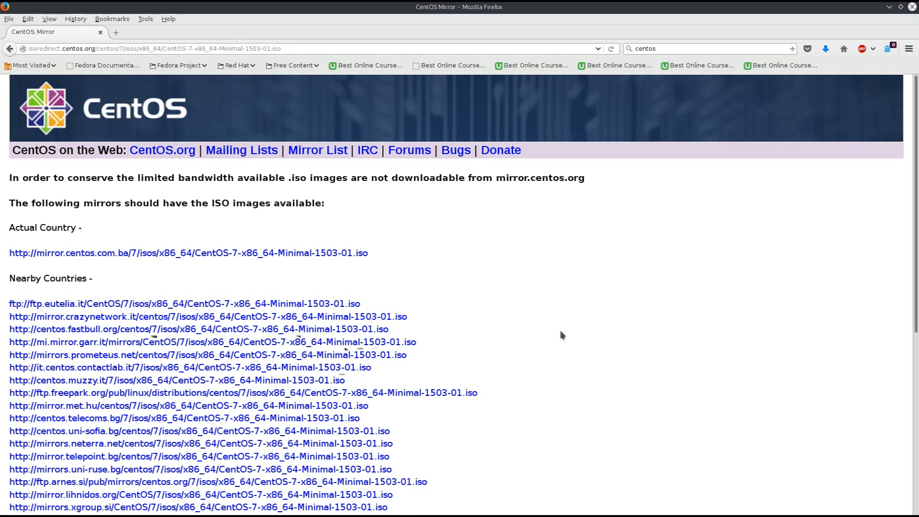
mouse_move(566, 337)
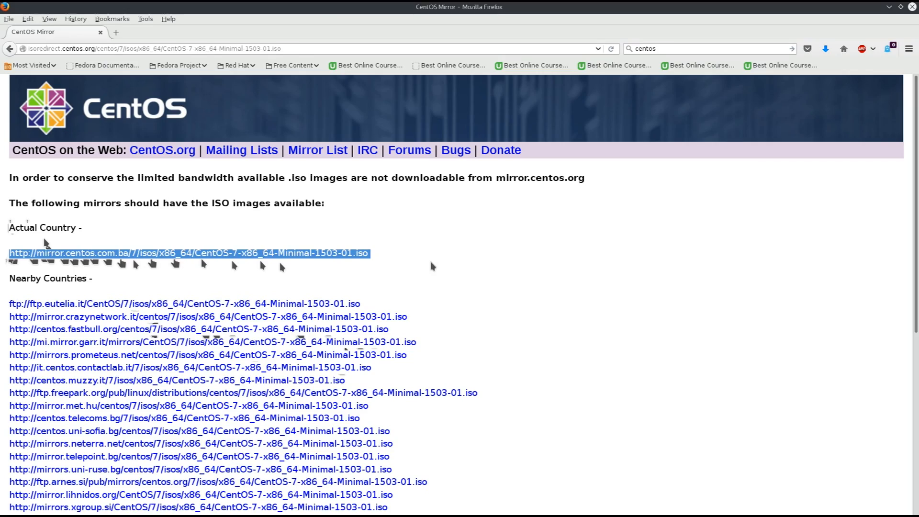
Save the 636 MB CentOS 7 Minimal ISO from the country mirror
scroll("down", 3)
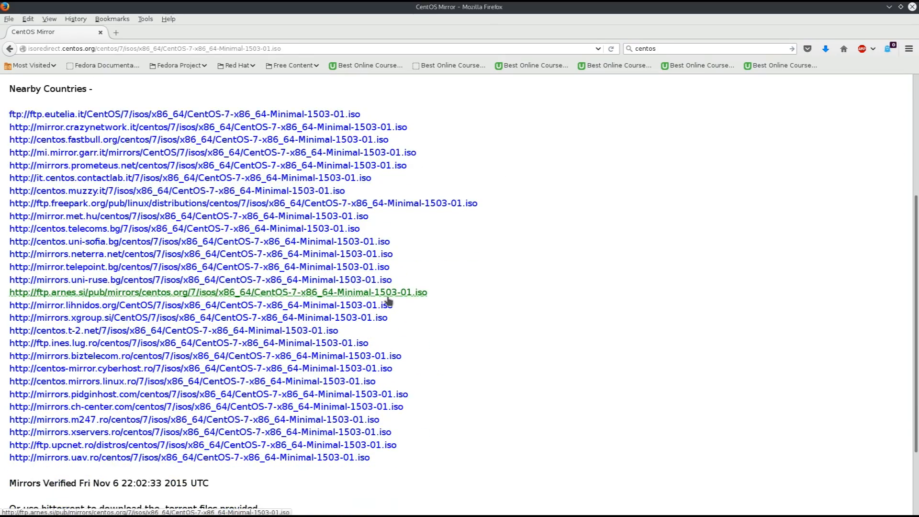
scroll("up", 3)
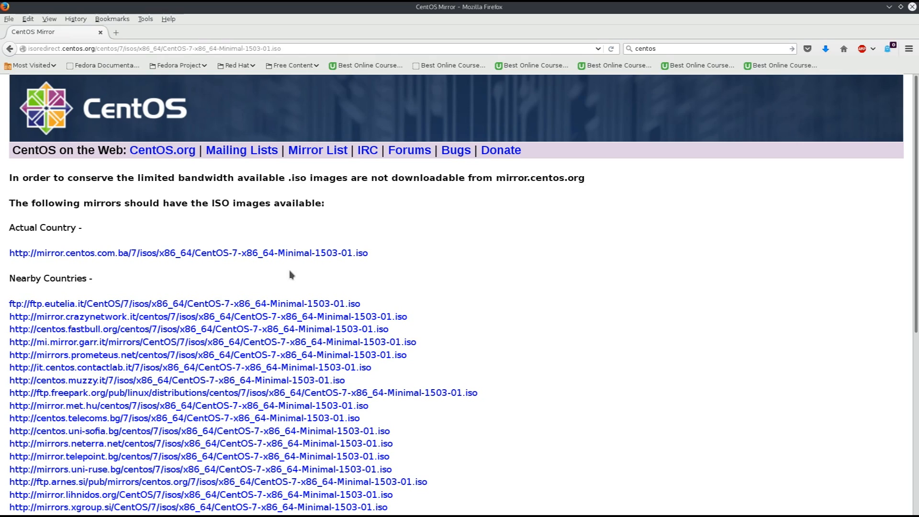
mouse_move(323, 270)
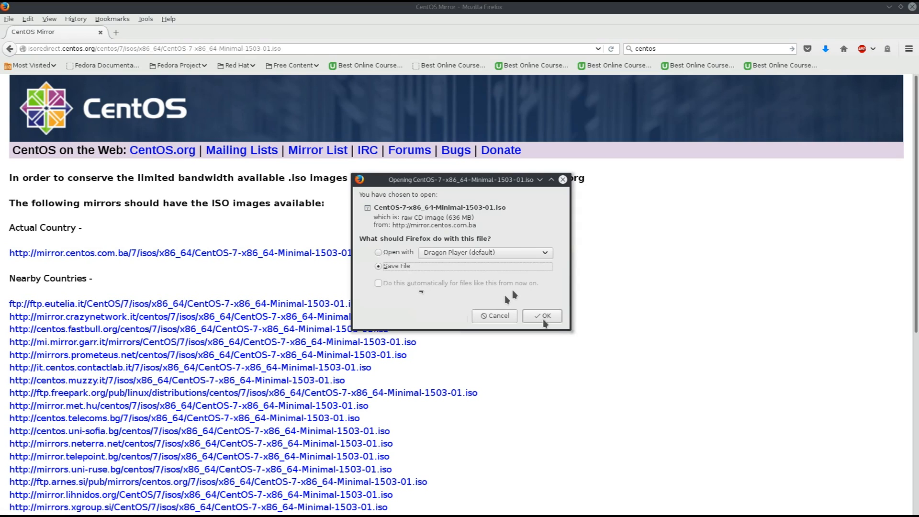
left_click(542, 315)
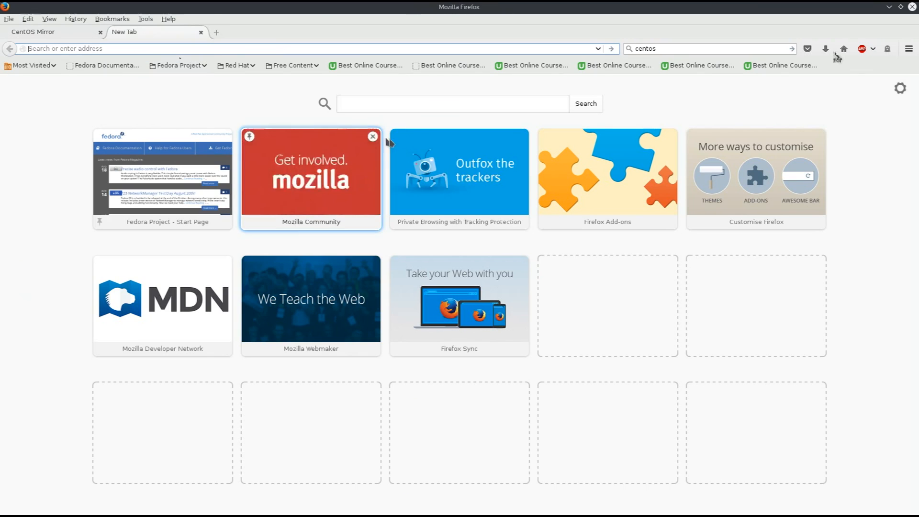
Enter 'fedora' in the new tab to load getfedora.org Workstation
type("fedora.org/en_GB/workstation/")
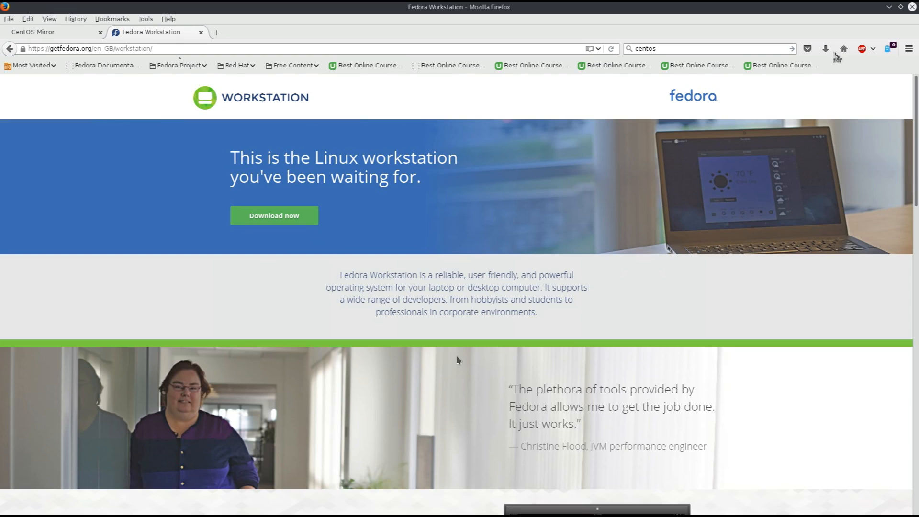
mouse_move(426, 413)
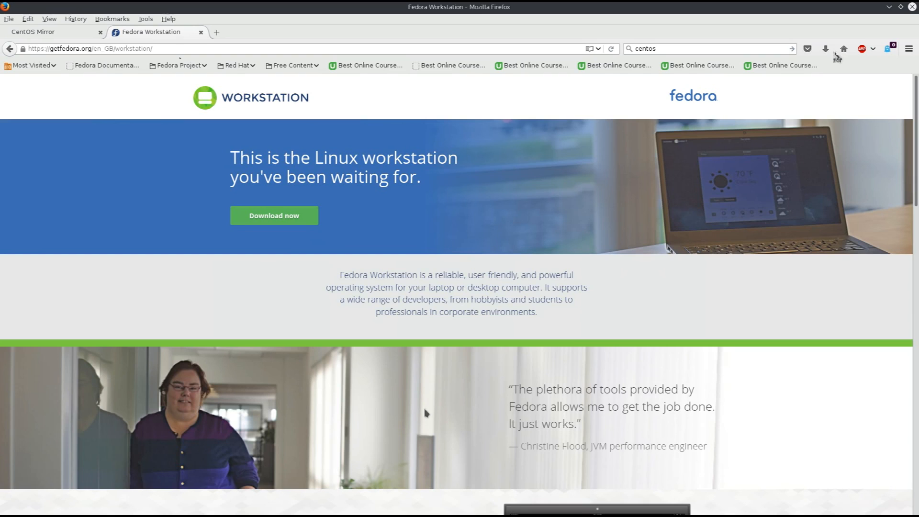
mouse_move(429, 405)
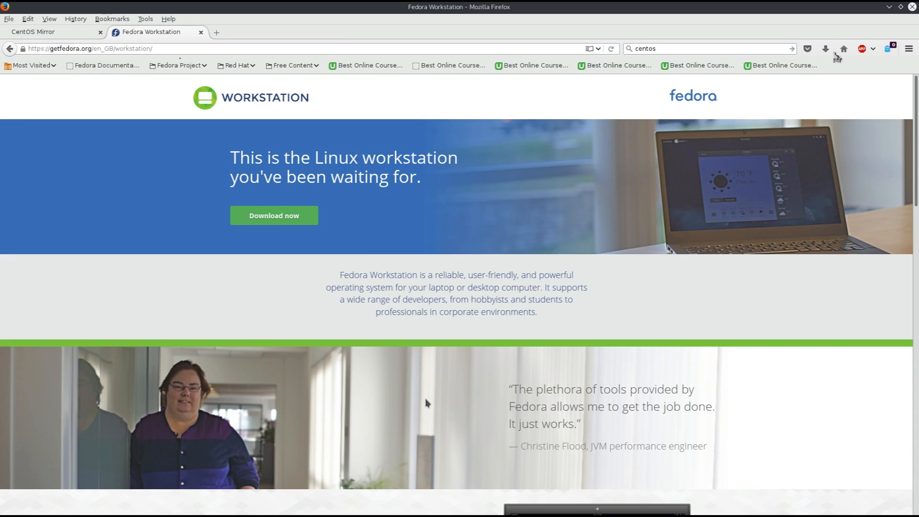
mouse_move(401, 374)
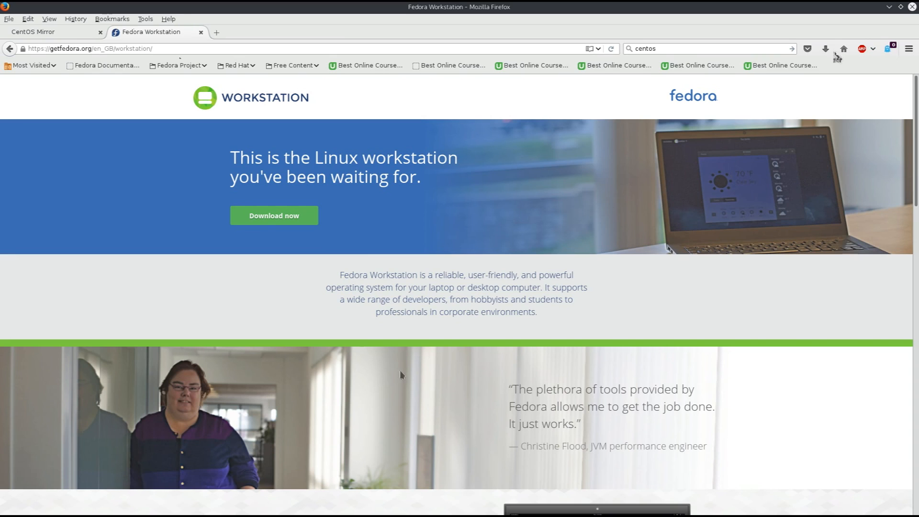
mouse_move(258, 230)
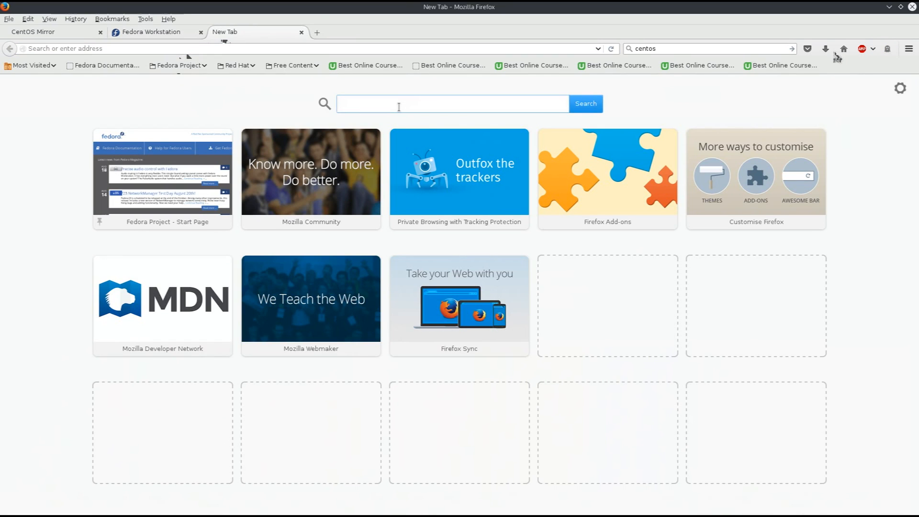
Search 'ubuntu' and go to the Ubuntu Desktop download page
type("ubuntu.com")
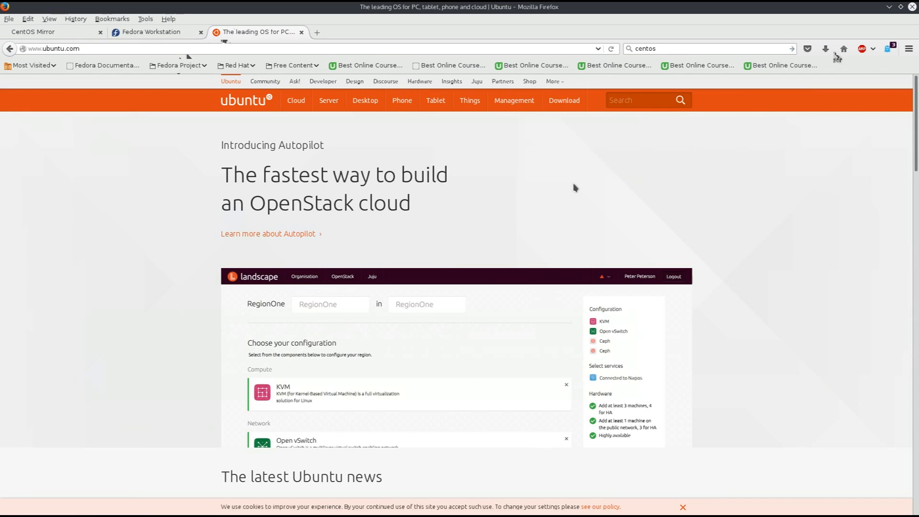
left_click(564, 100)
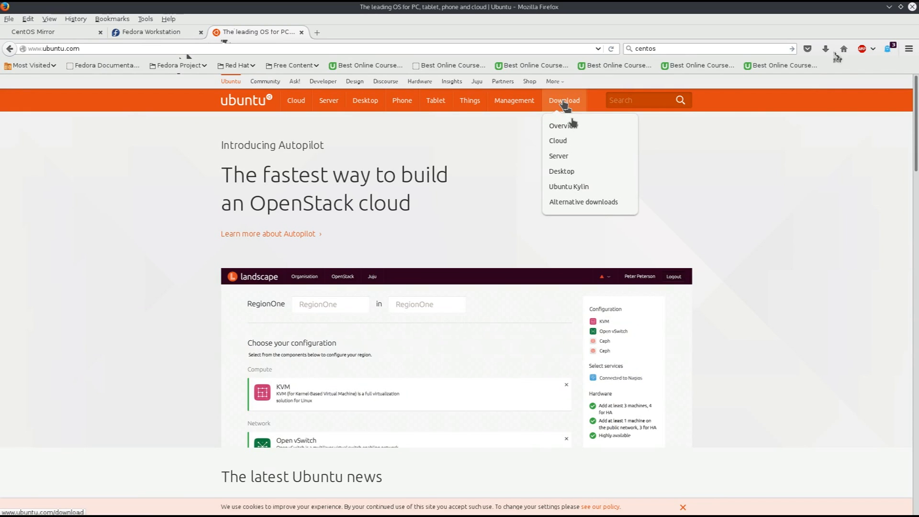
mouse_move(574, 172)
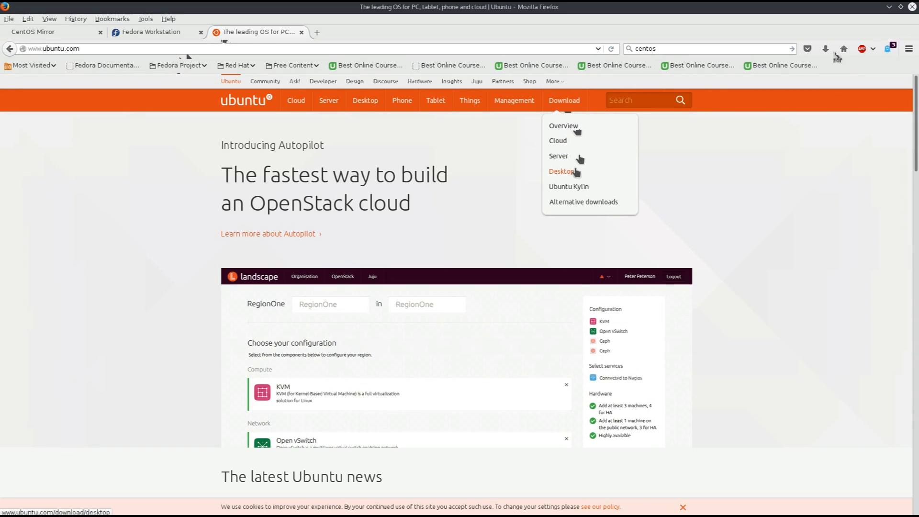
left_click(563, 171)
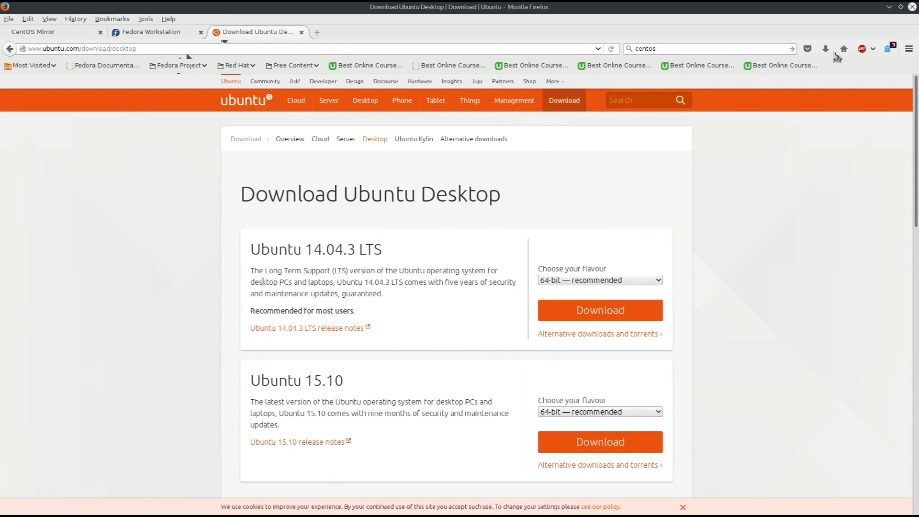
Select Ubuntu 14.04.3 LTS and keep its 64-bit recommended flavour
triple_click(315, 250)
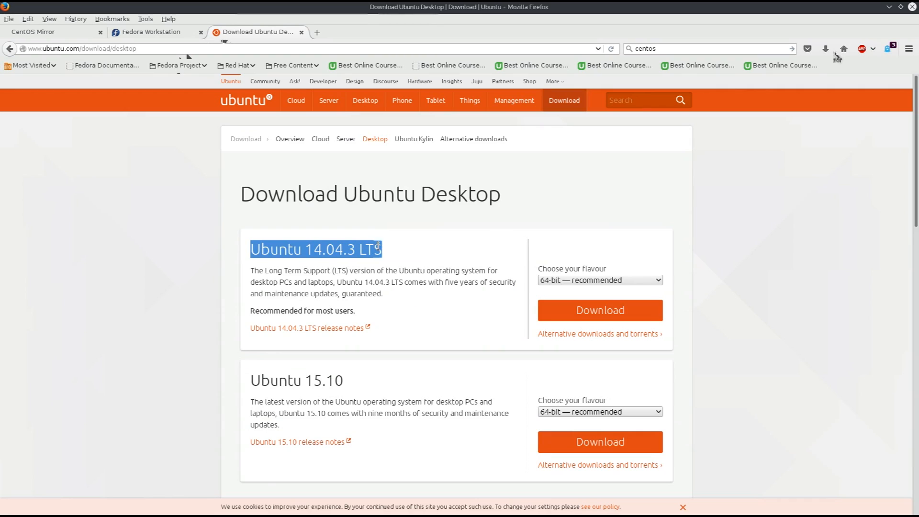
mouse_move(390, 250)
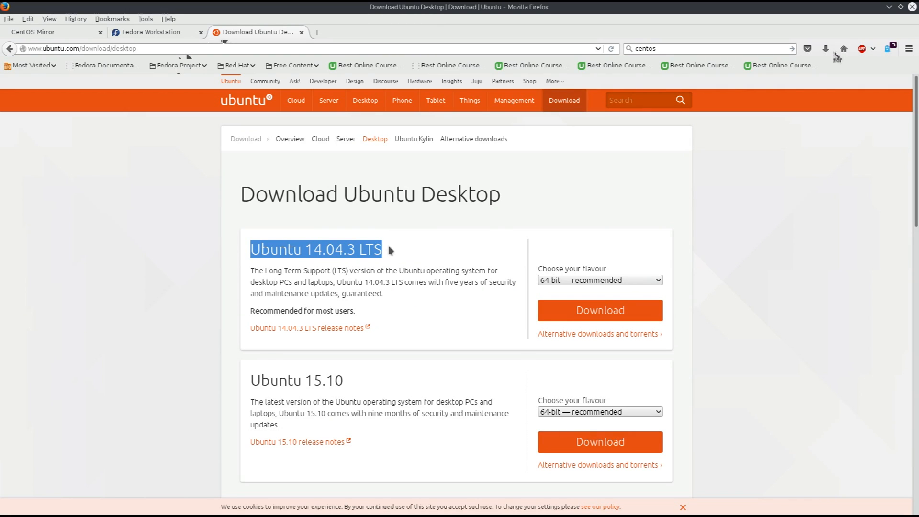
mouse_move(629, 295)
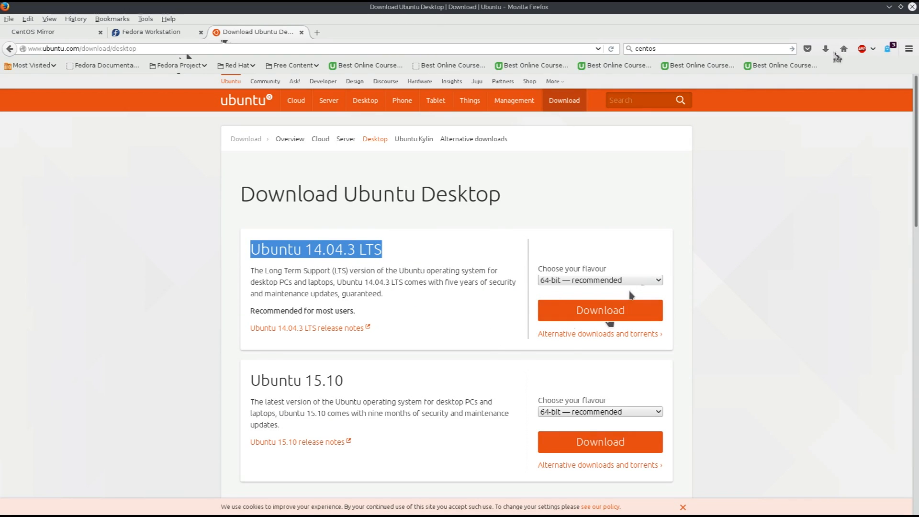
left_click(600, 280)
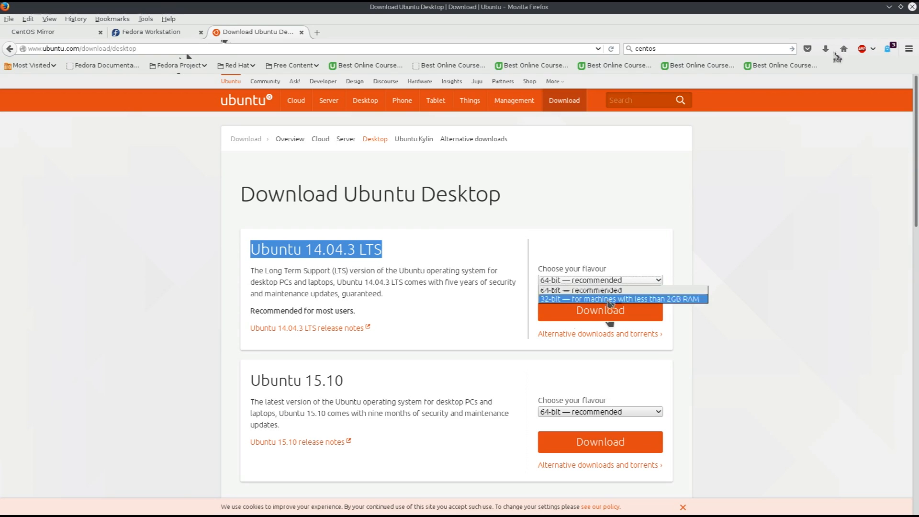
left_click(600, 281)
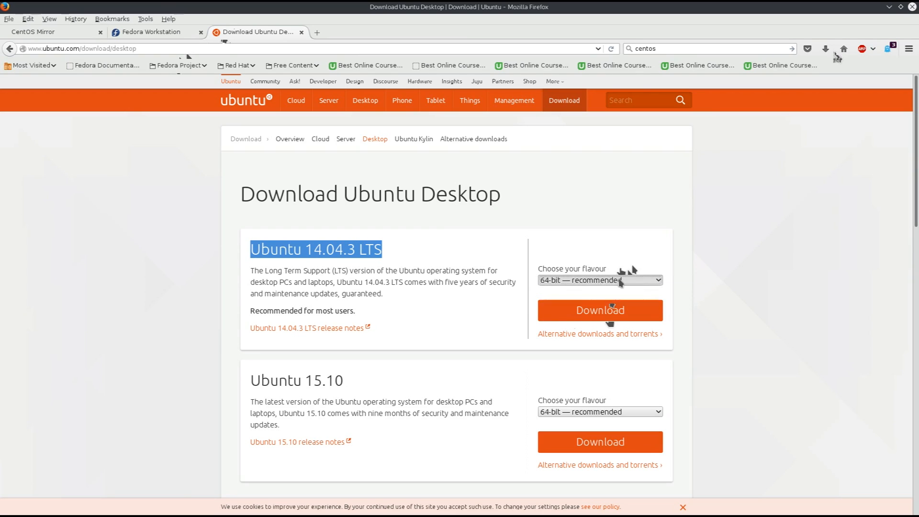
left_click(600, 280)
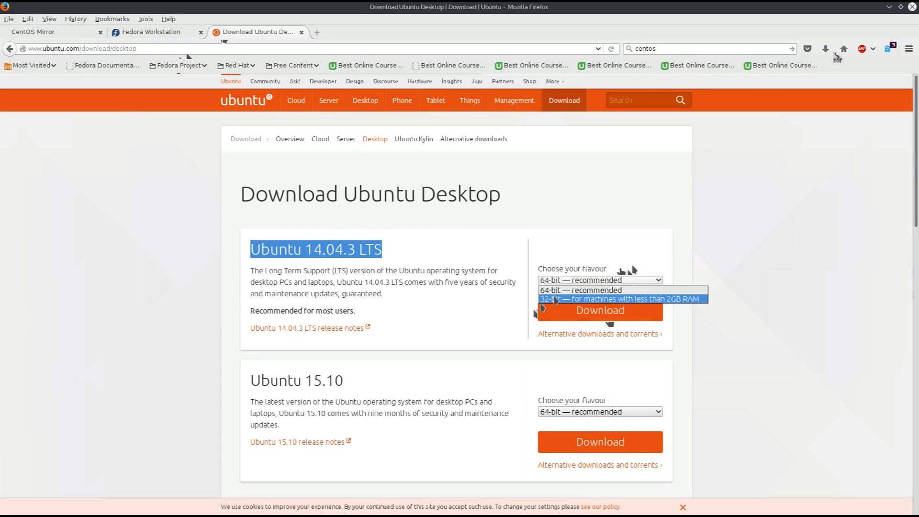
left_click(580, 289)
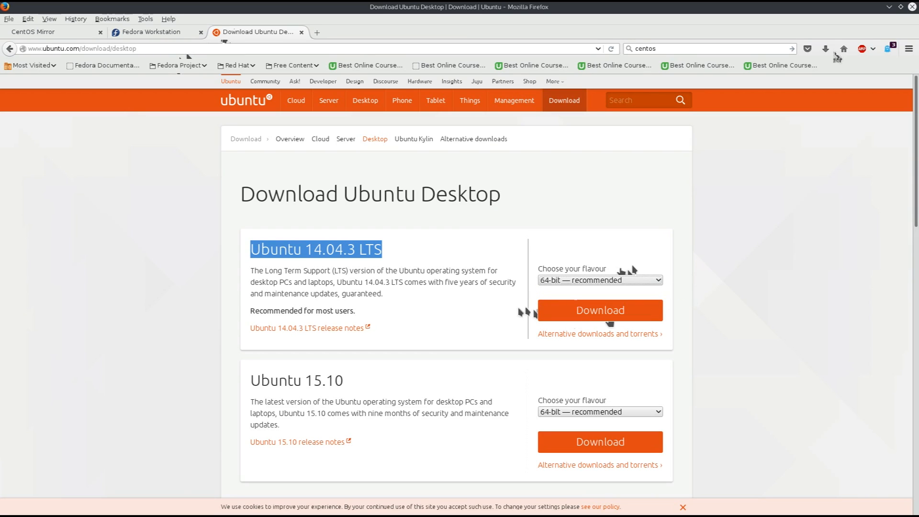
mouse_move(537, 313)
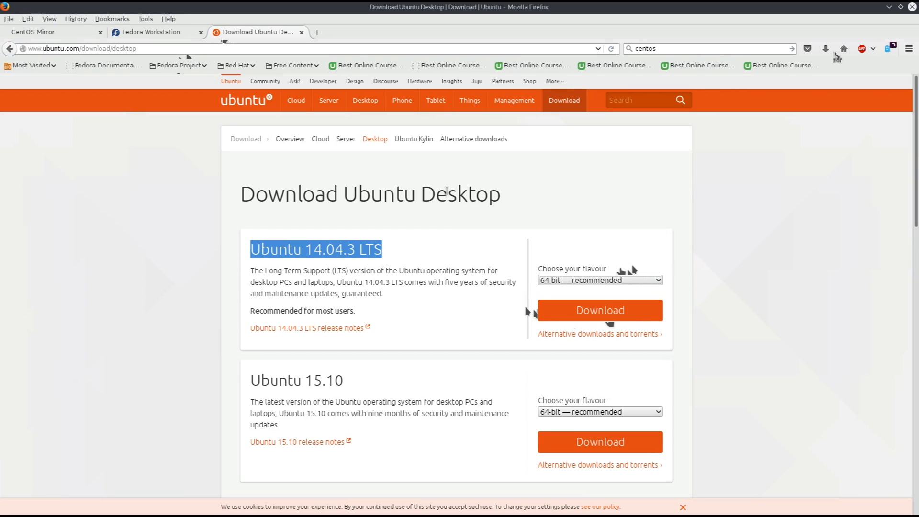
mouse_move(425, 184)
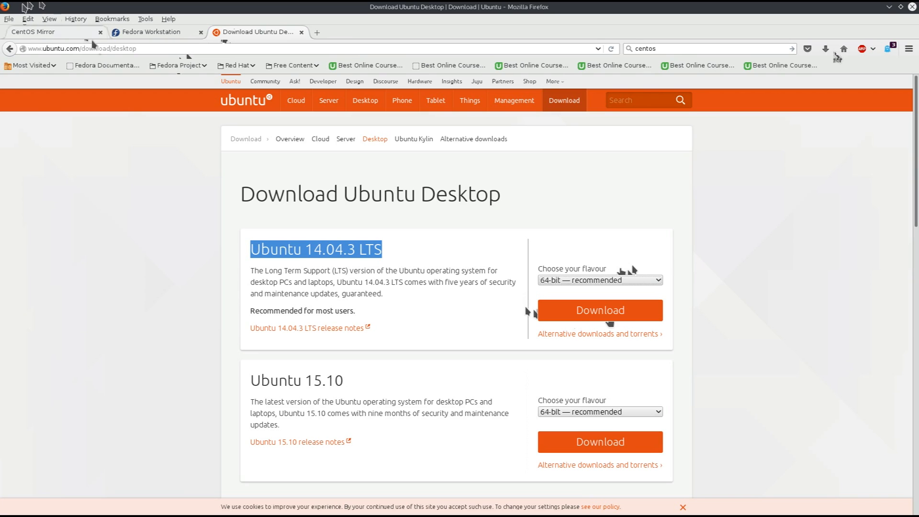
left_click(38, 32)
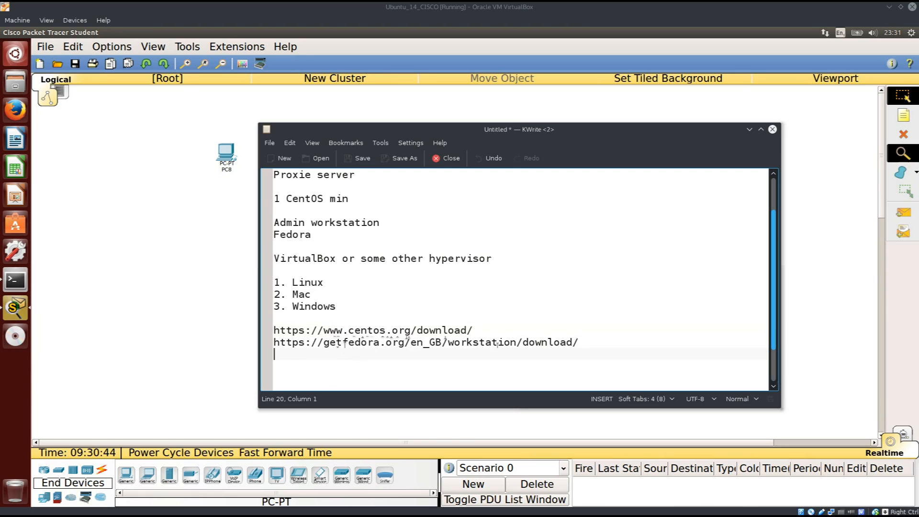
mouse_move(902, 153)
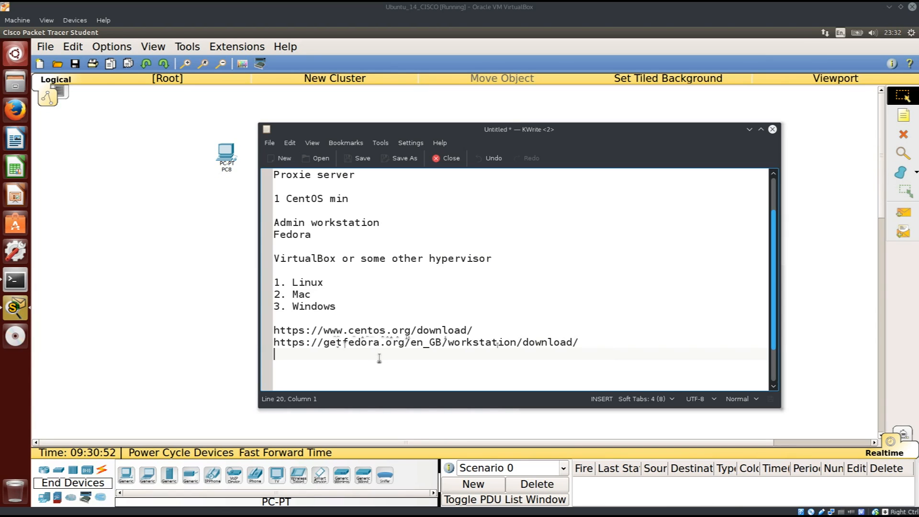
mouse_move(379, 361)
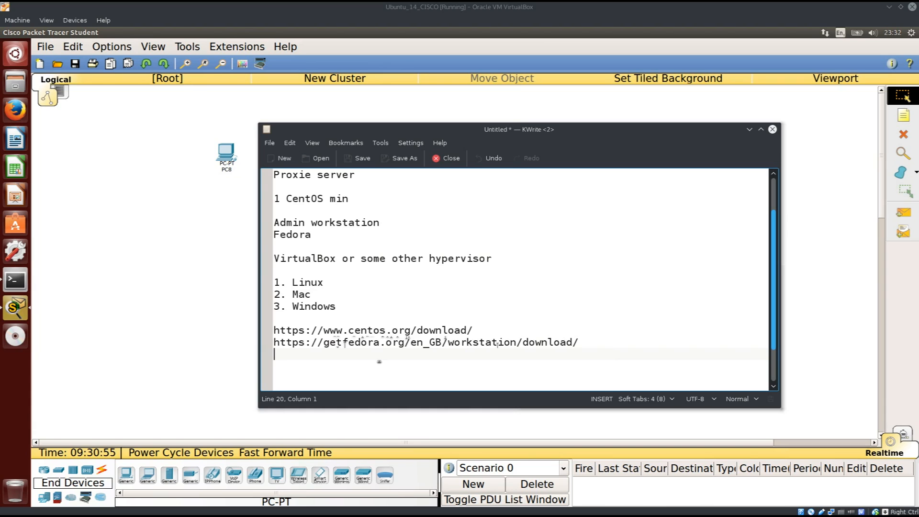
mouse_move(380, 358)
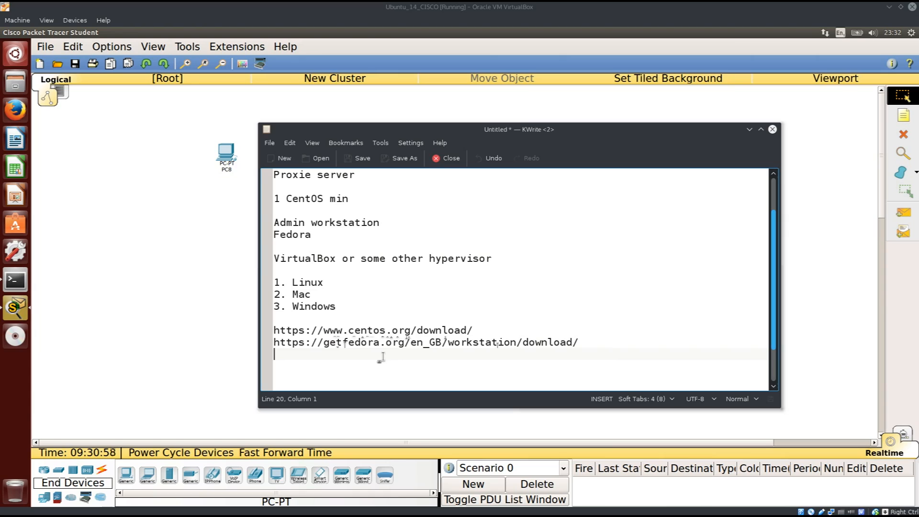